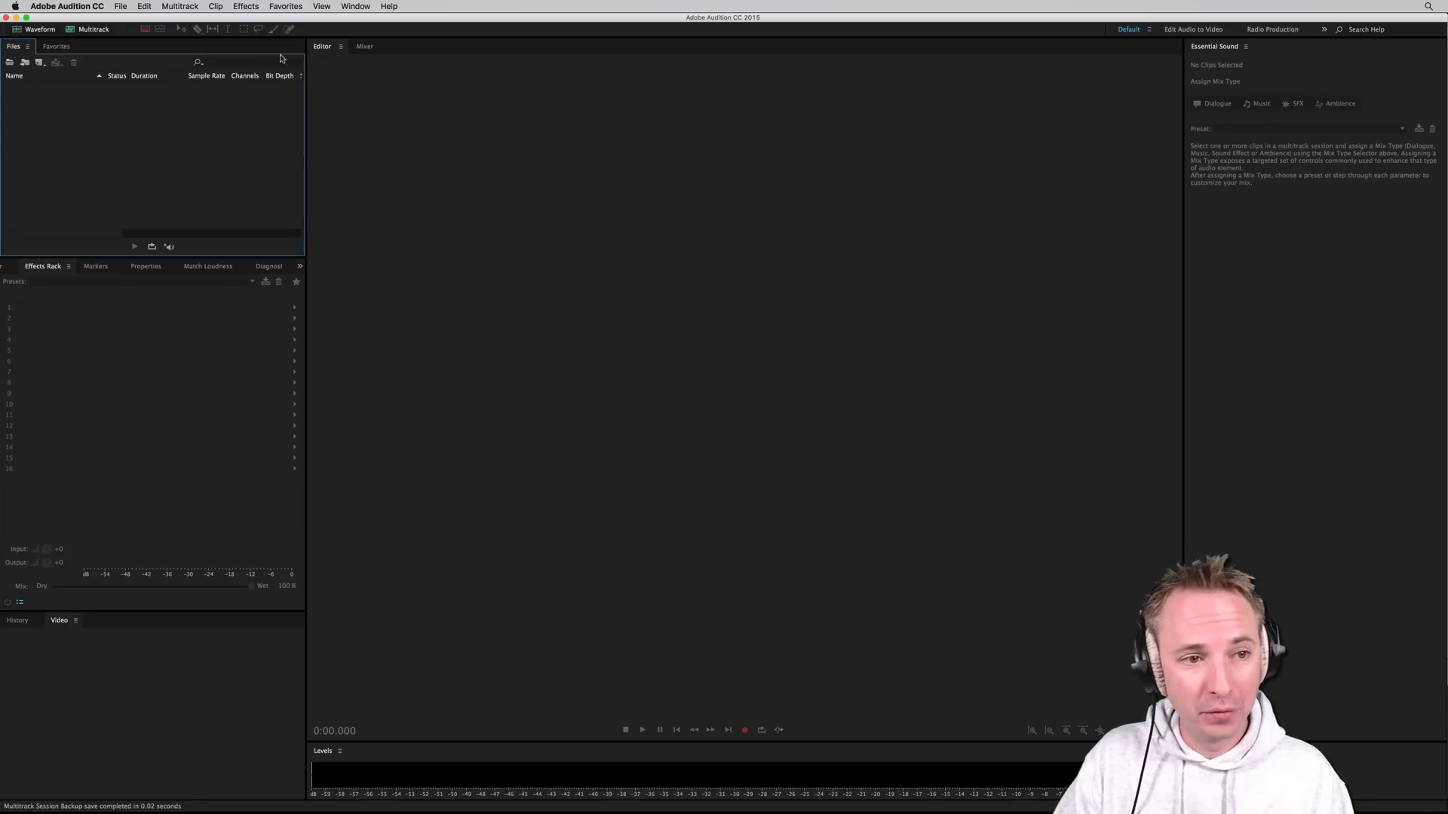
- Create a new audio file and fill it with ten seconds of generated stereo noise
{"action": "left_click", "coordinate": [244, 6]}
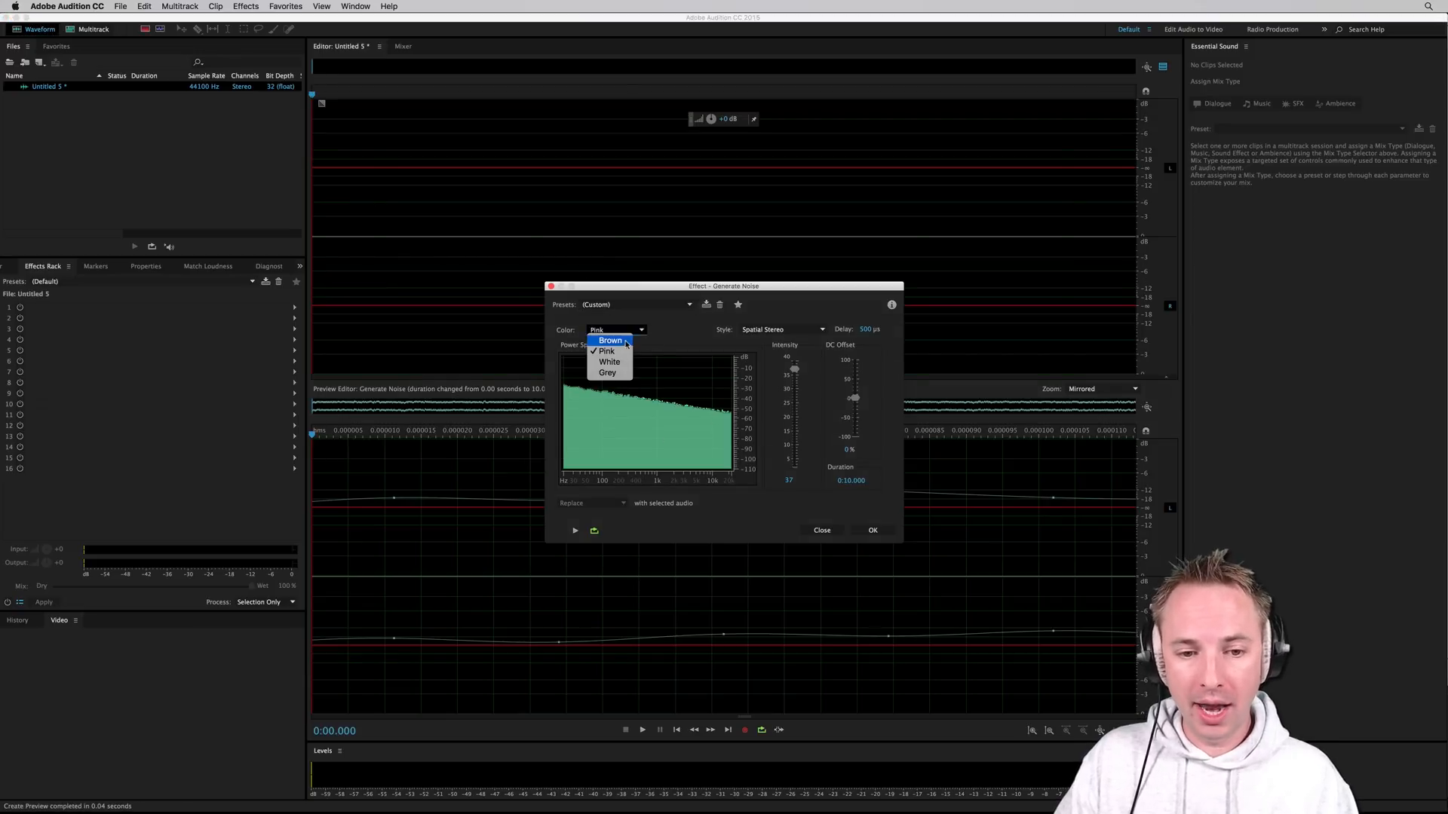
{"action": "left_click", "coordinate": [870, 529]}
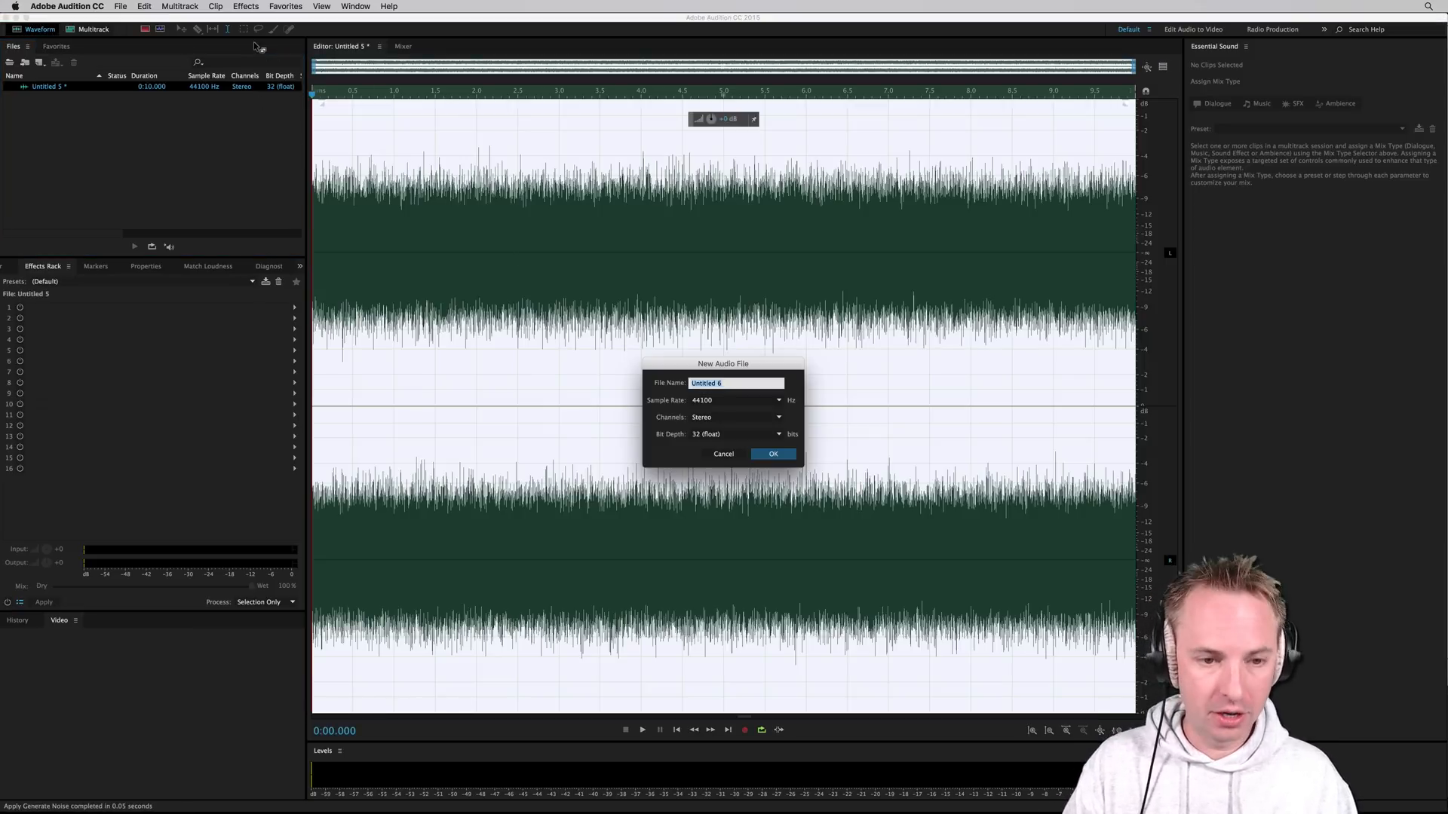
- Confirm the second audio file, fill it with ten seconds of generated tone, and start a third file
{"action": "left_click", "coordinate": [244, 6]}
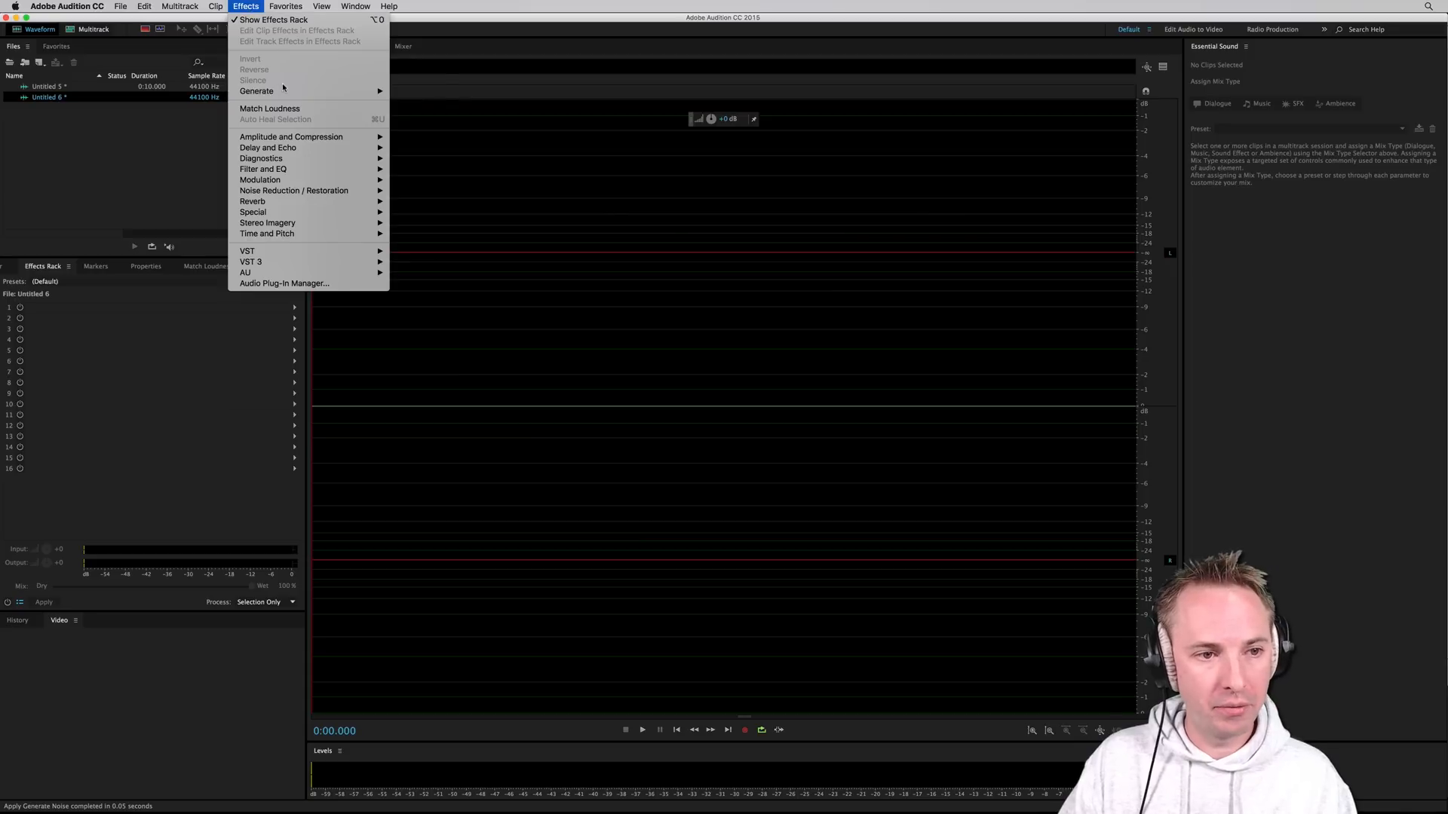
{"action": "left_click", "coordinate": [688, 328]}
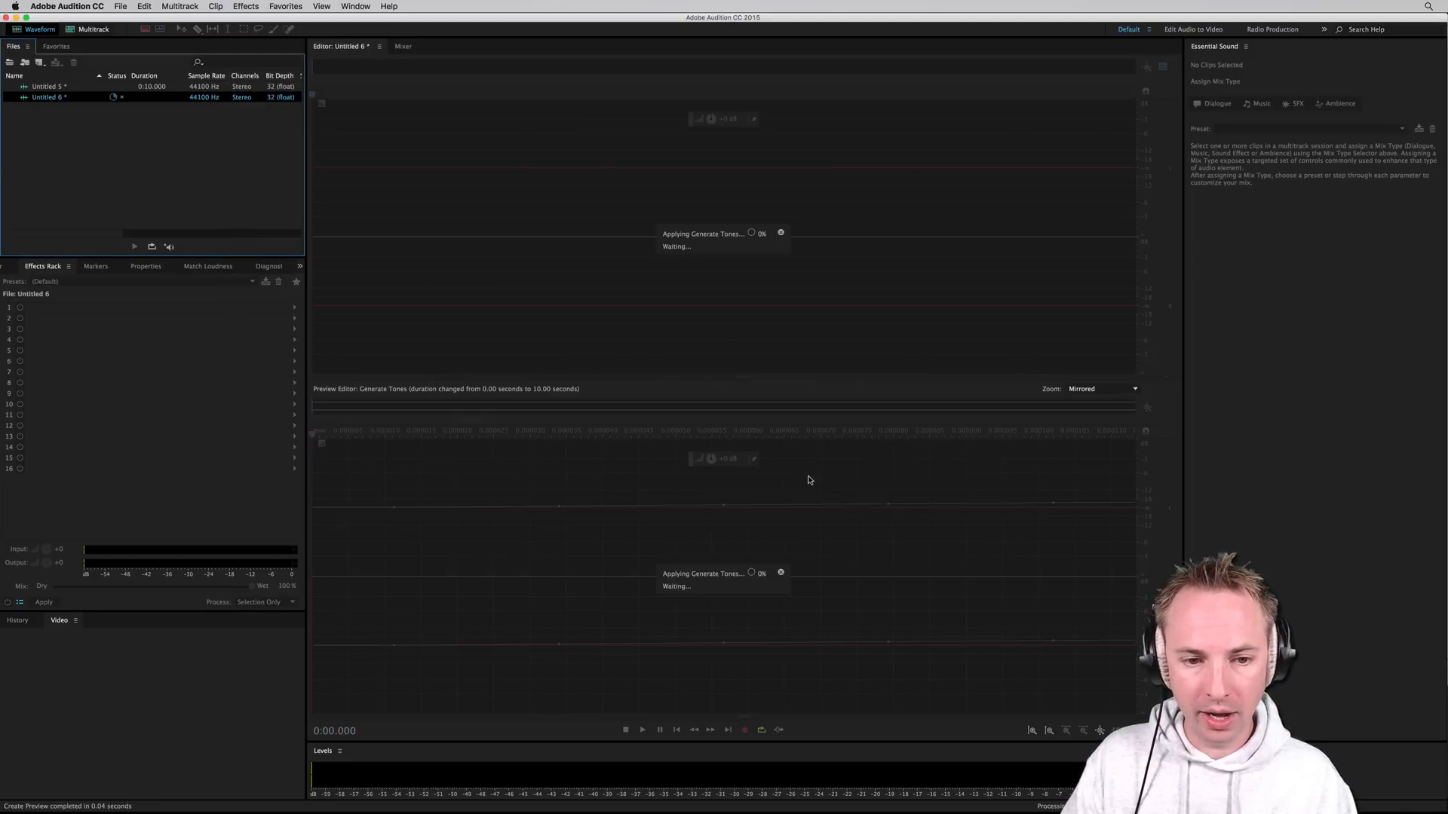
{"action": "left_click", "coordinate": [246, 6]}
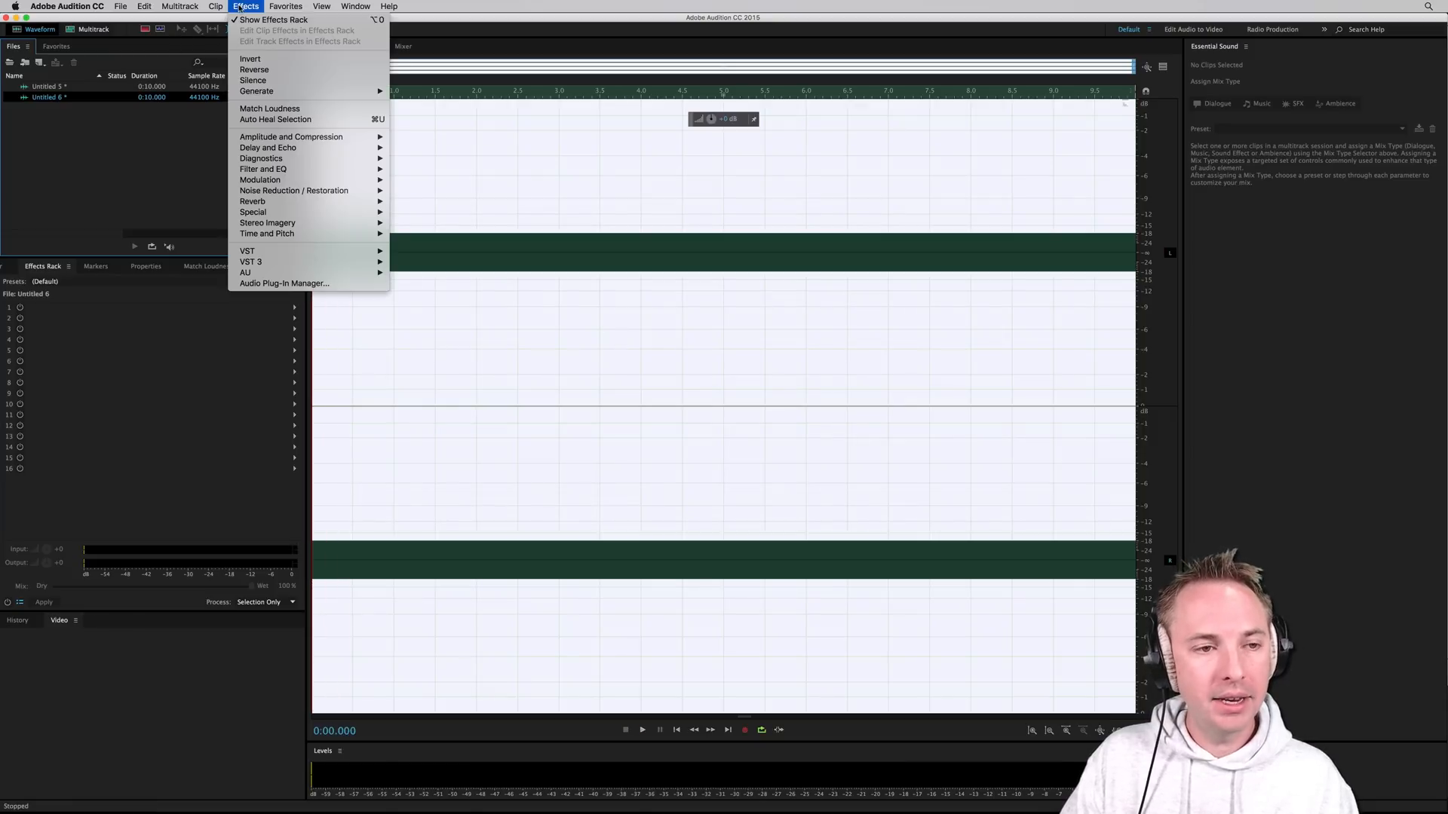
{"action": "left_click", "coordinate": [104, 99]}
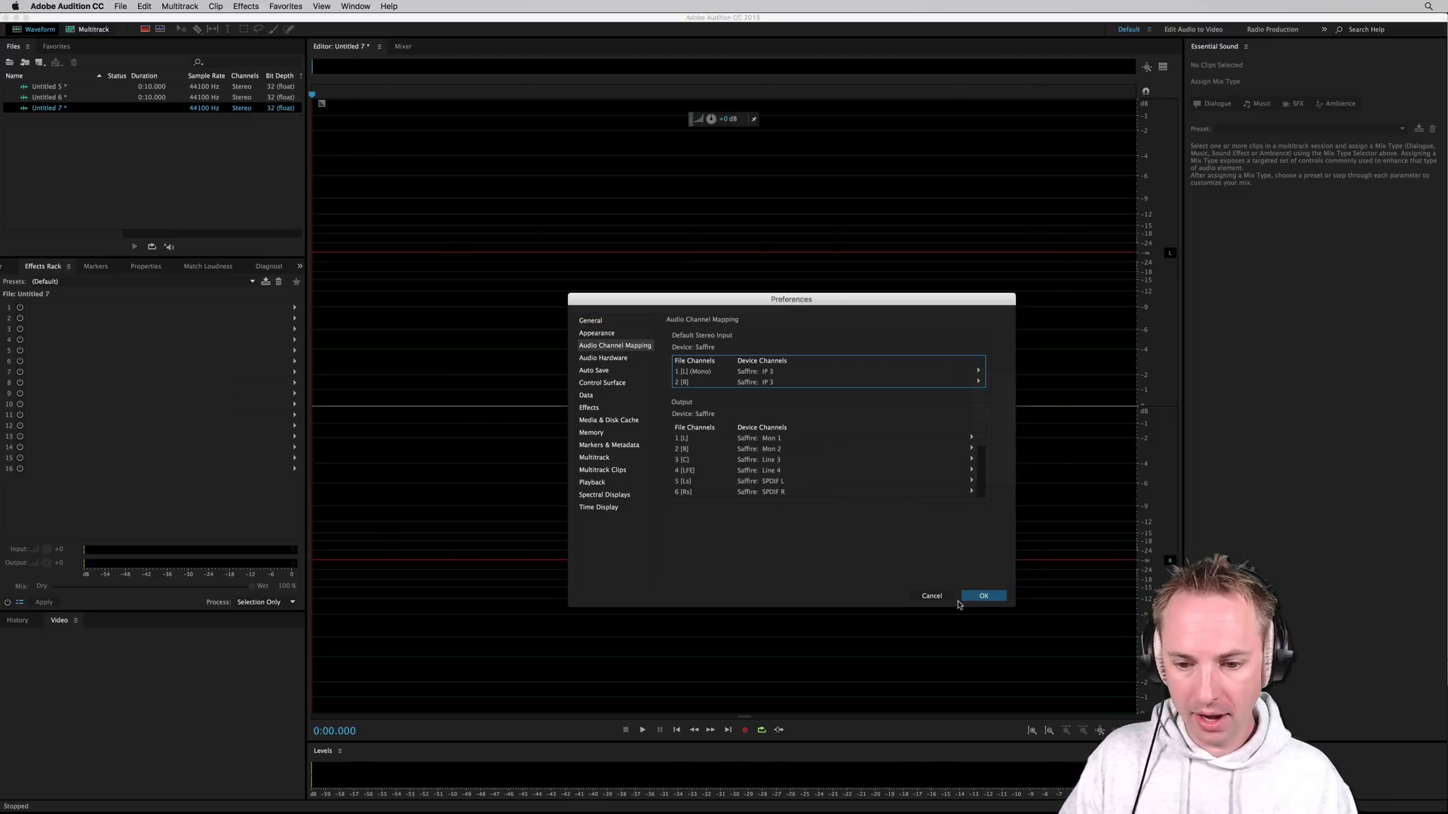
- Confirm the audio channel mapping and record a short vocal take into the third file
{"action": "left_click", "coordinate": [982, 596]}
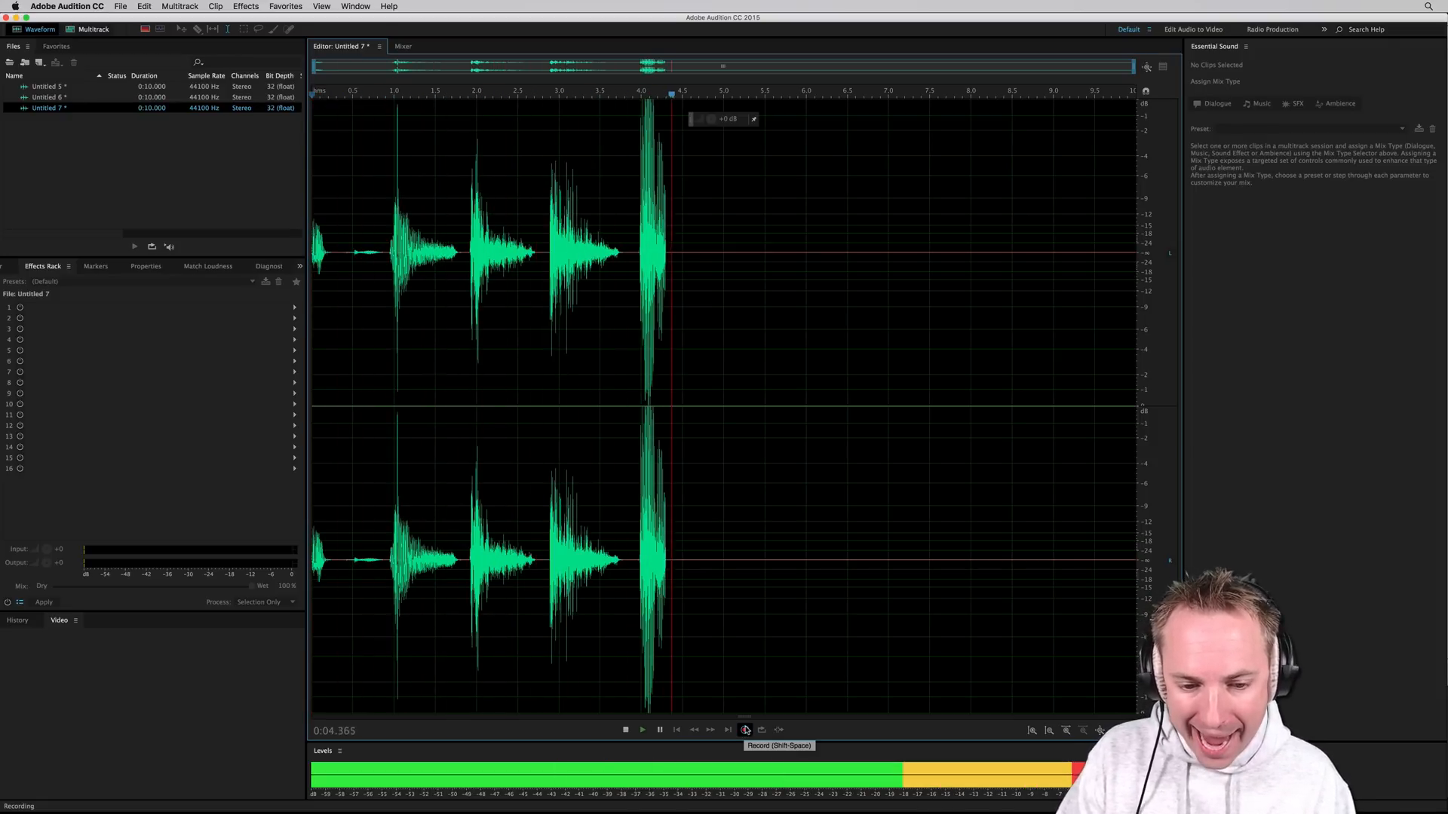
{"action": "left_click", "coordinate": [745, 730]}
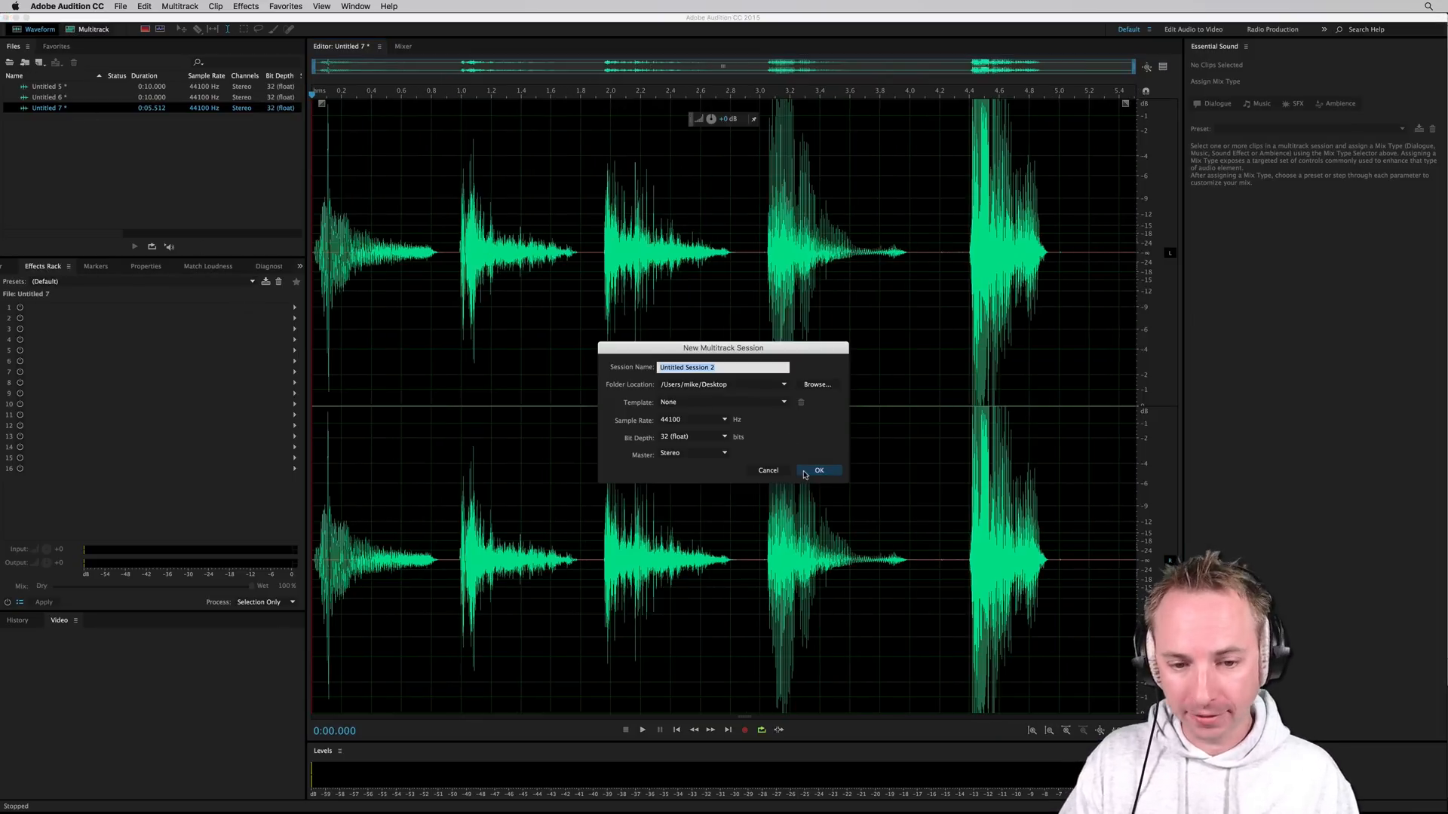
- Confirm the new stereo multitrack session Untitled Session 2
{"action": "left_click", "coordinate": [818, 471]}
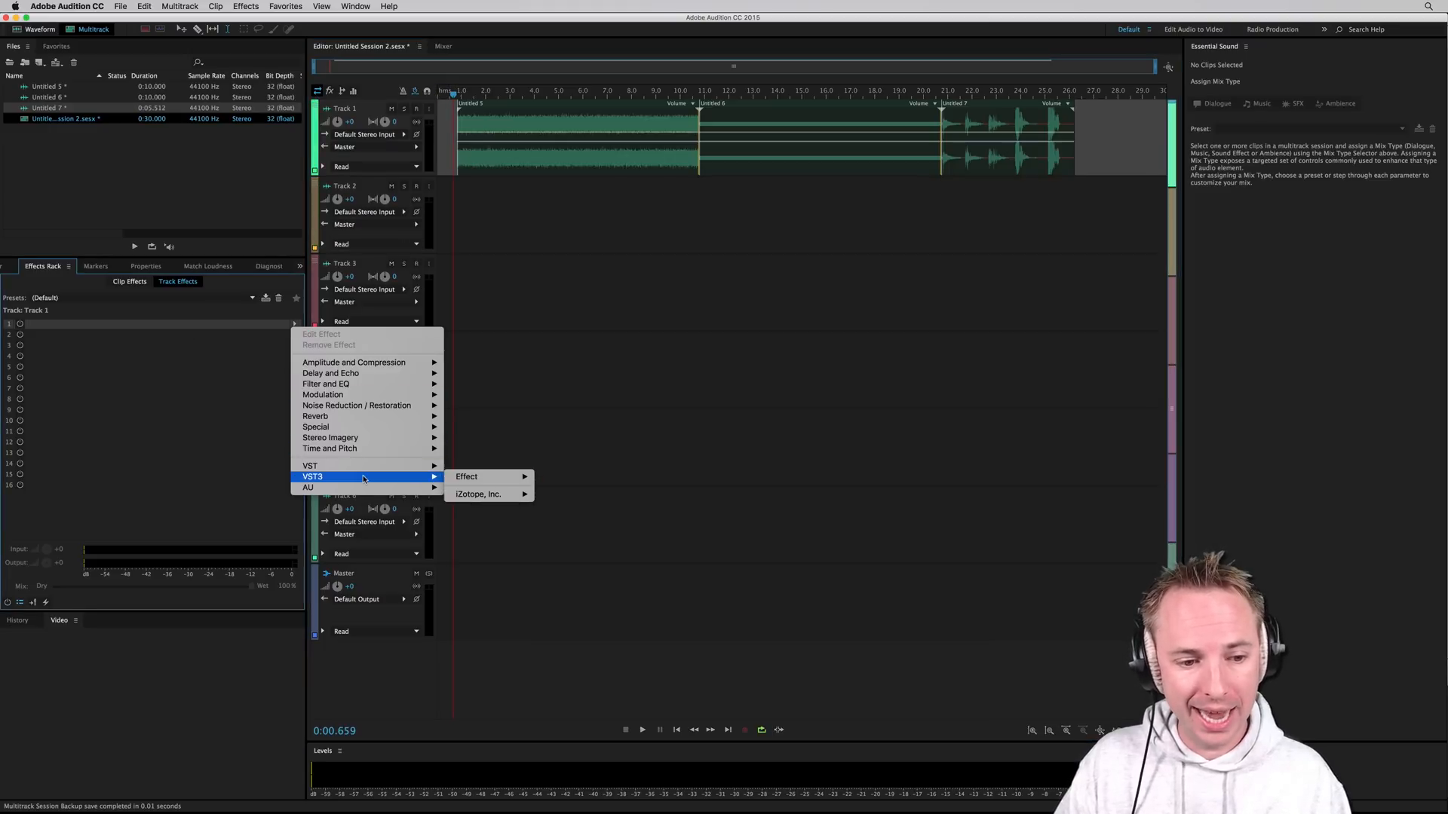
{"action": "mouse_move", "coordinate": [478, 495]}
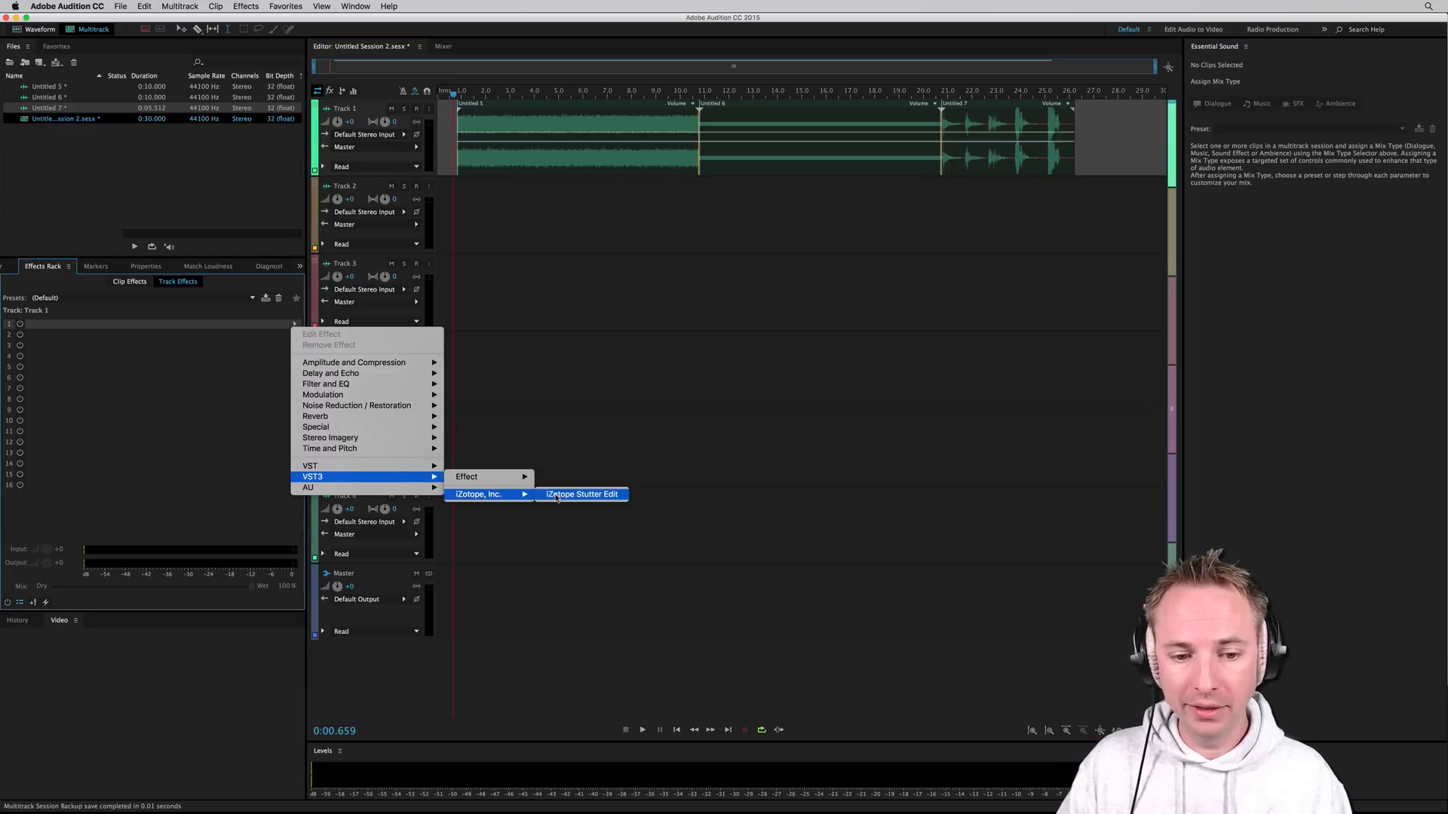
- Insert iZotope Stutter Edit in Track 1's effects rack and move its window aside
{"action": "left_click", "coordinate": [582, 495]}
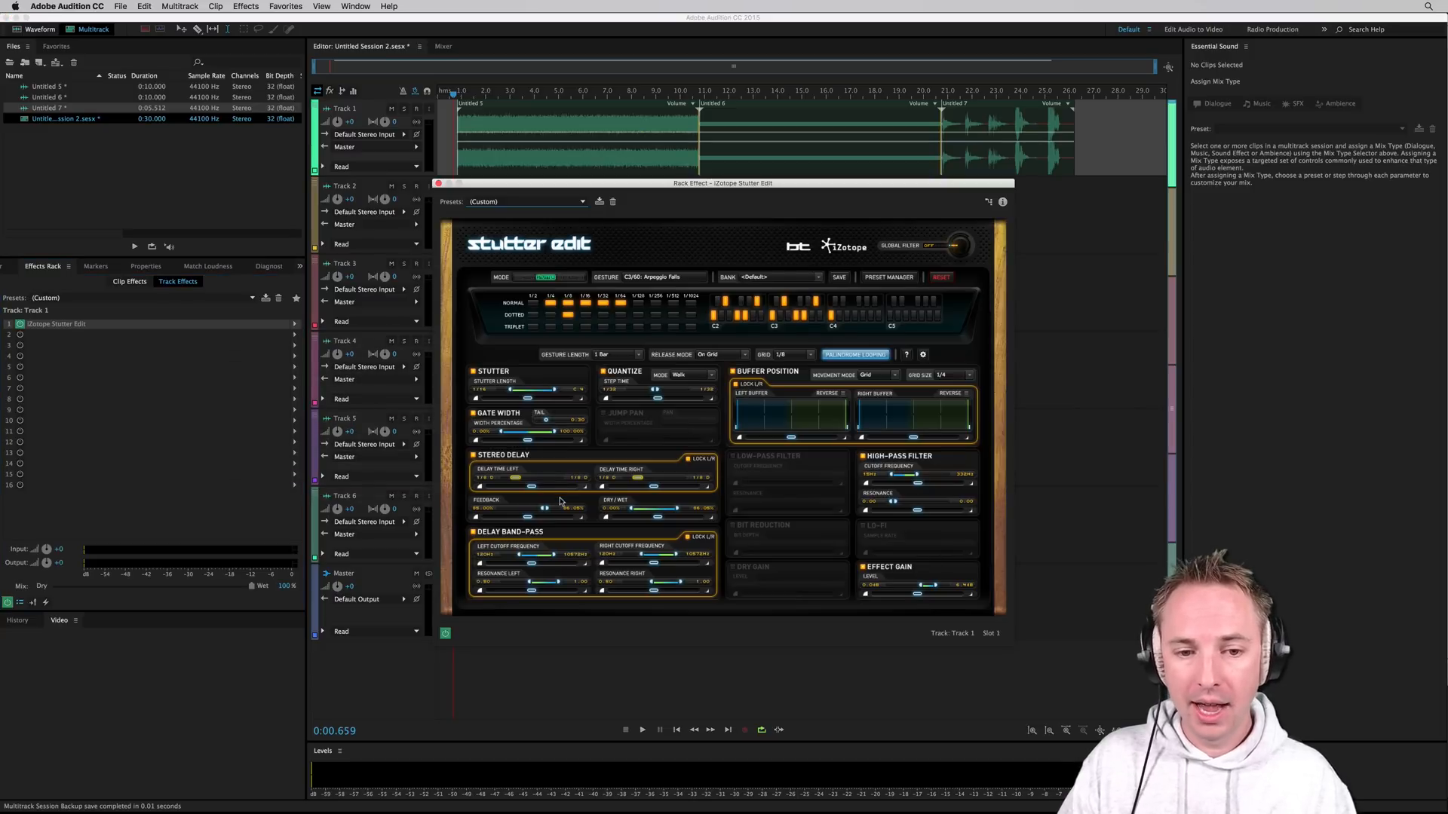
{"action": "mouse_move", "coordinate": [453, 369]}
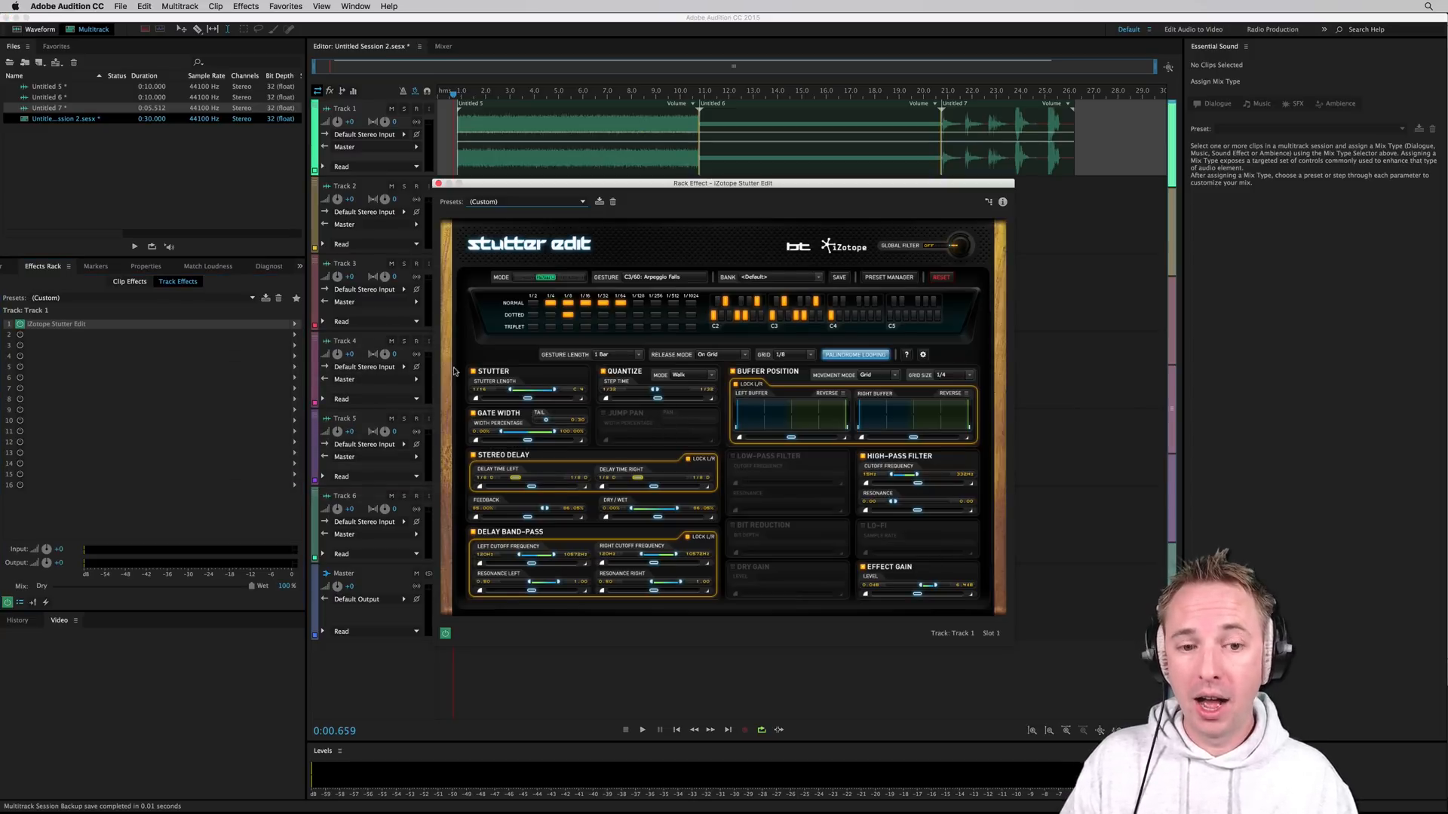
{"action": "mouse_move", "coordinate": [834, 228]}
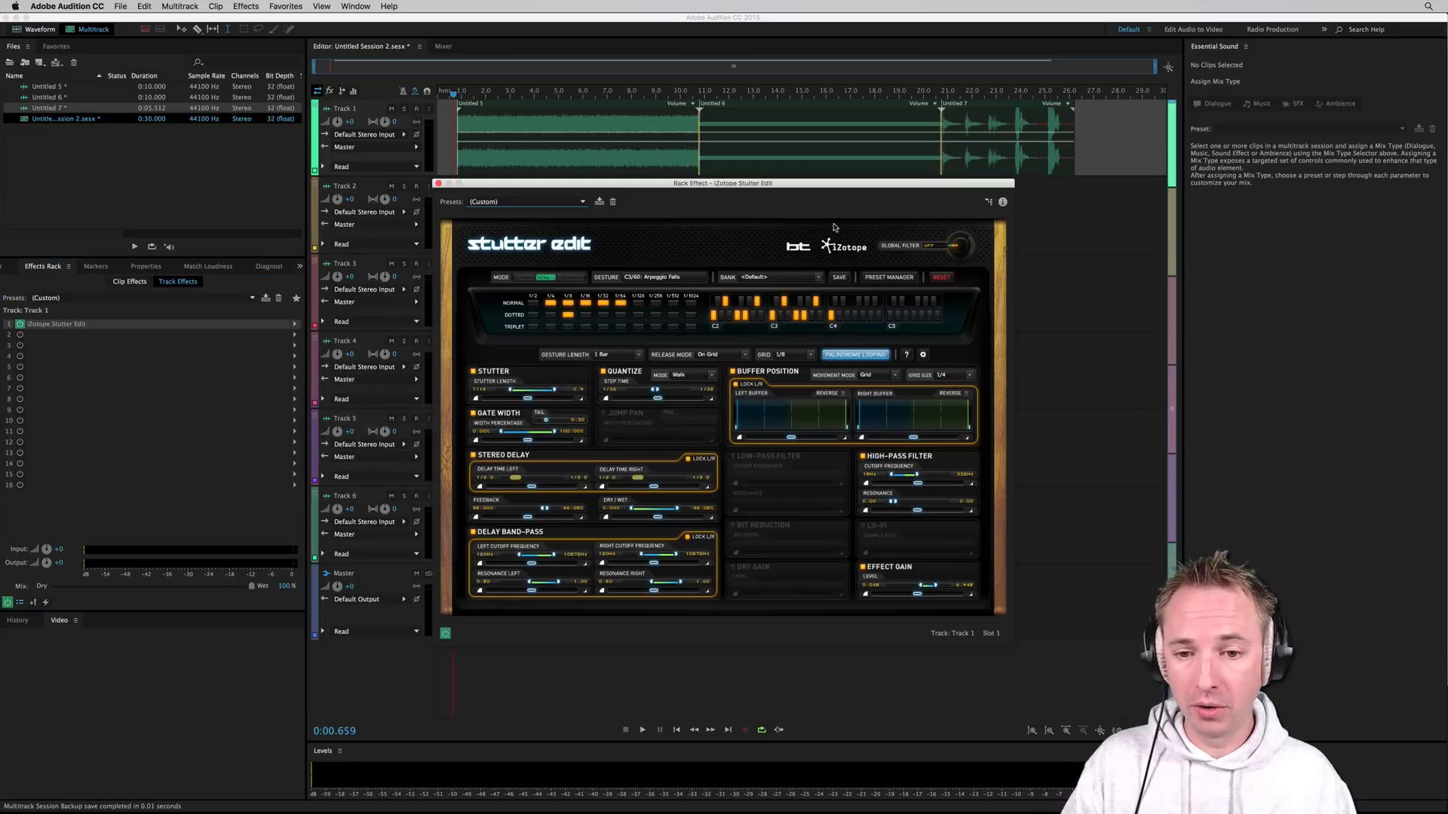
{"action": "left_click_drag", "start_coordinate": [723, 183], "coordinate": [1100, 190]}
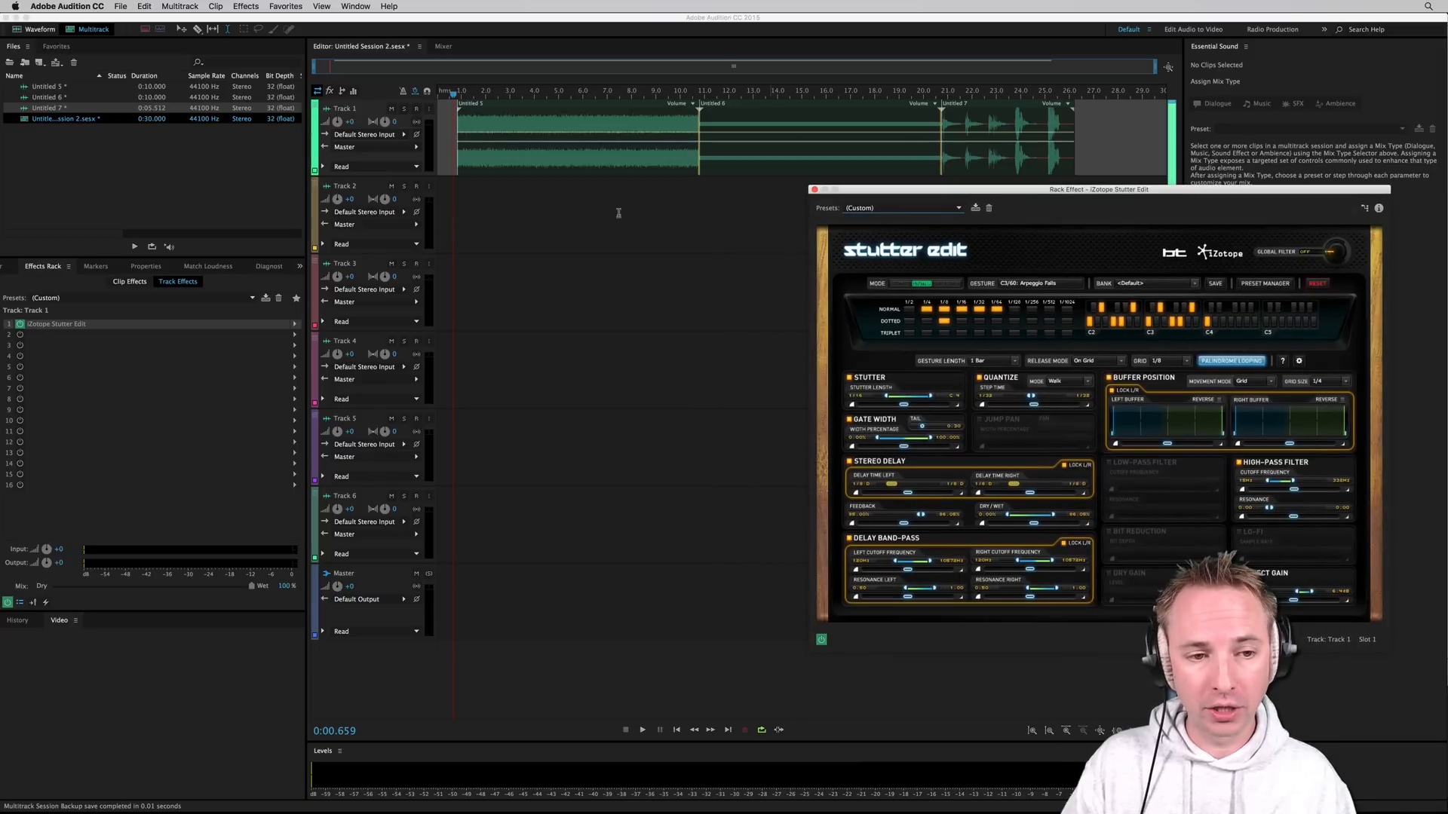
{"action": "left_click", "coordinate": [416, 187]}
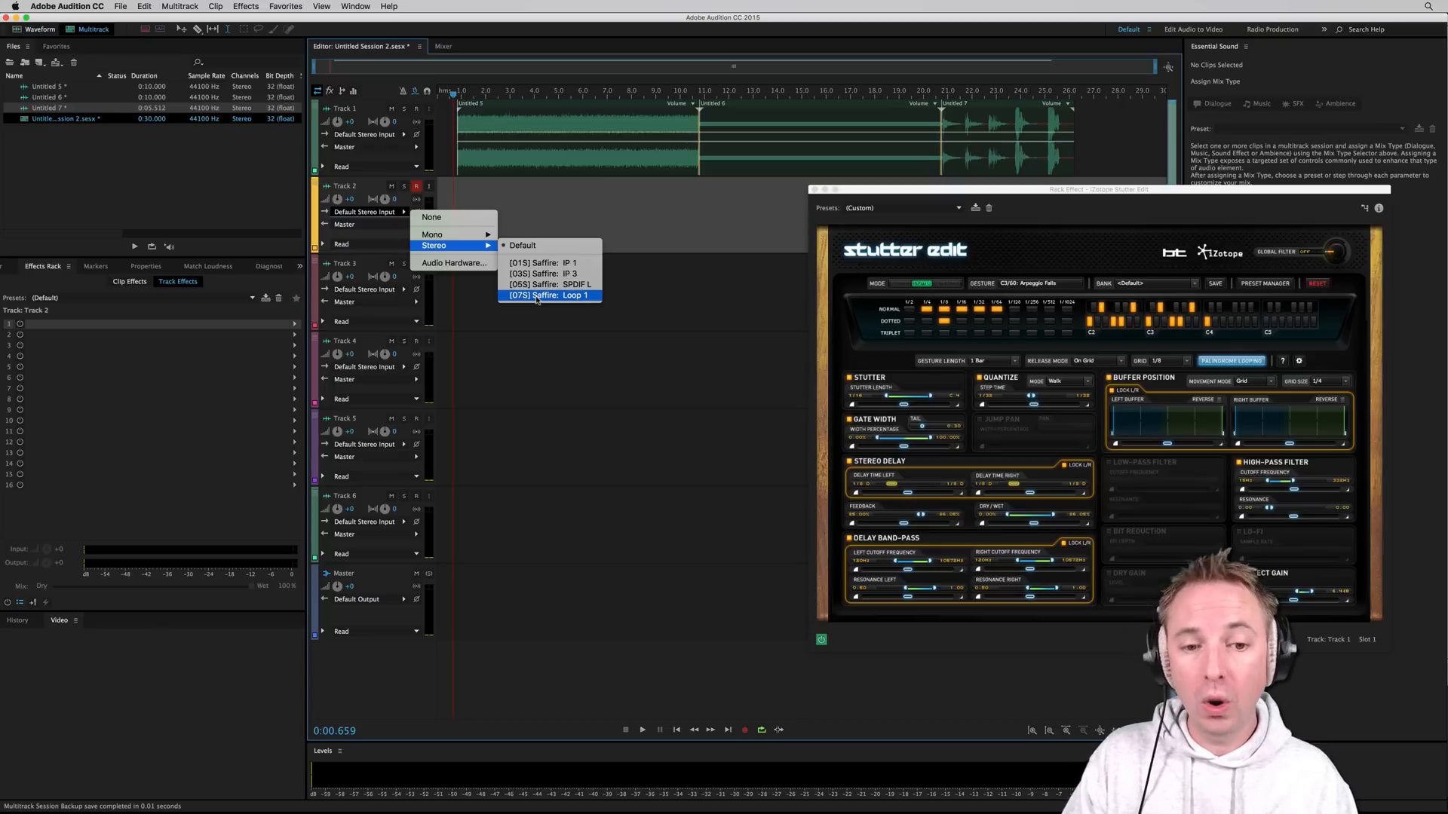
- Set Track 2's input to Saffire Loop 1 and capture a short take
{"action": "left_click", "coordinate": [547, 295]}
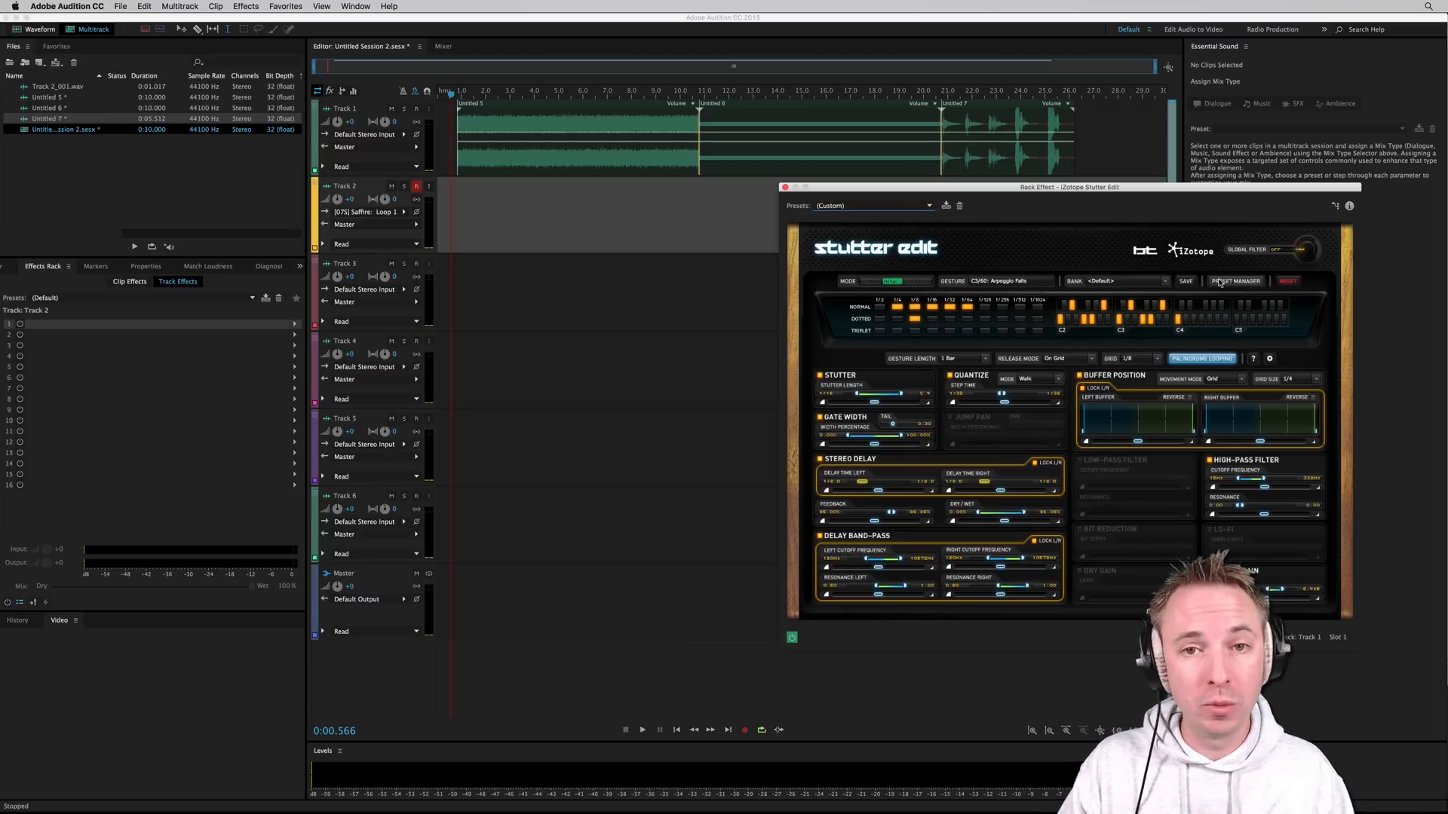
- Bring up Stutter Edit's Preset Manager and pick a different gesture
{"action": "left_click", "coordinate": [1235, 281]}
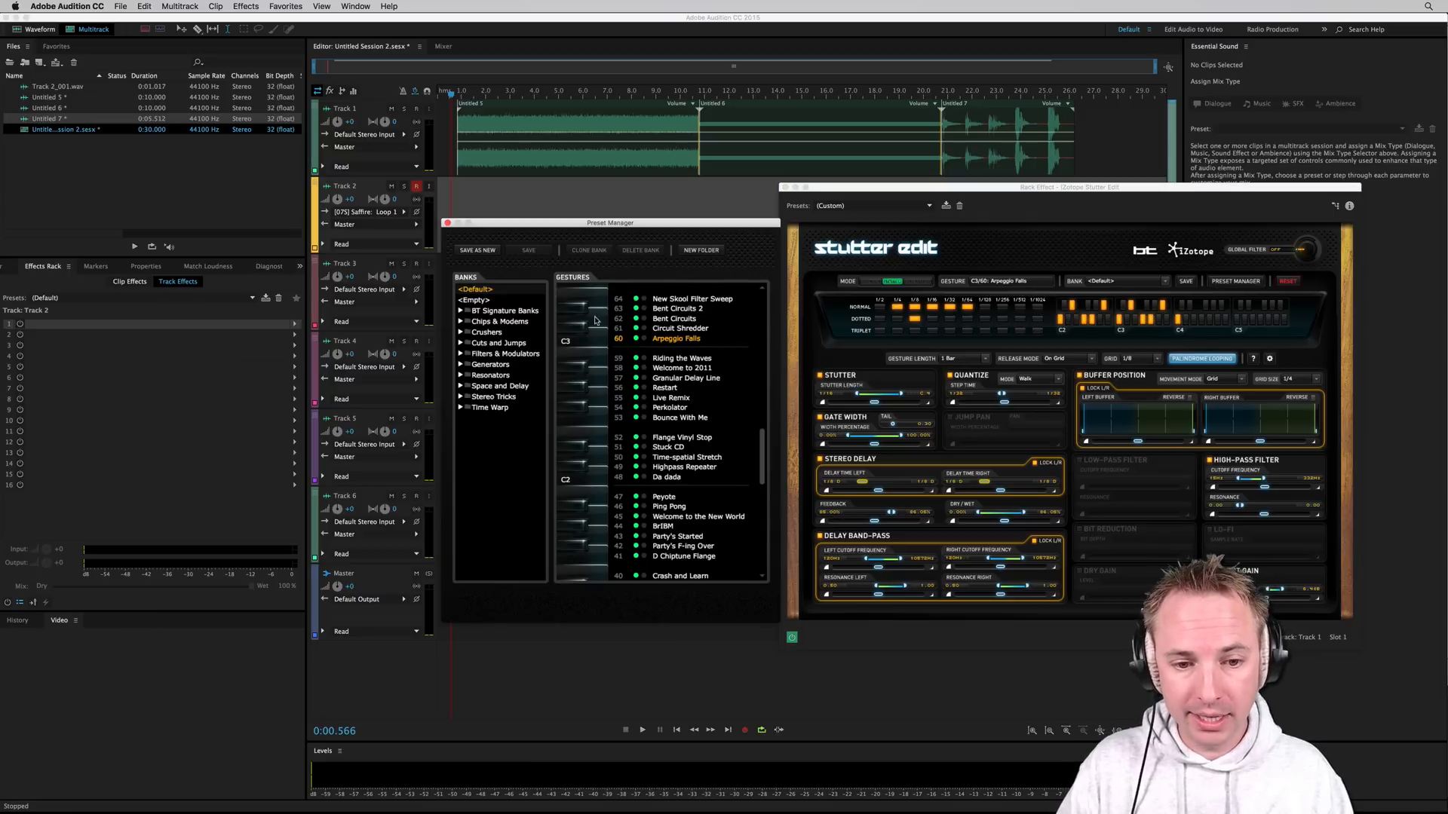
{"action": "mouse_move", "coordinate": [735, 748]}
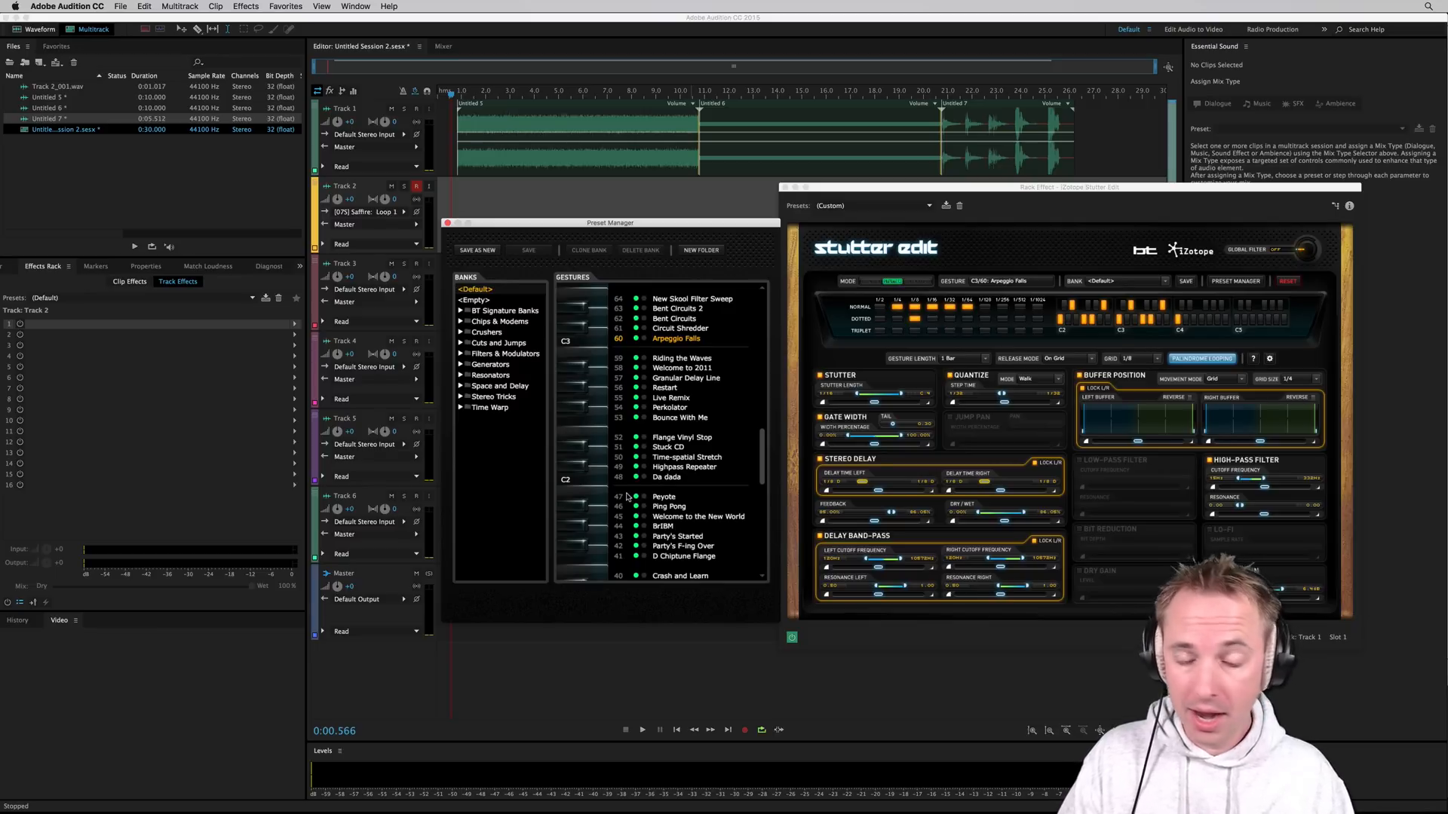
{"action": "left_click", "coordinate": [642, 730]}
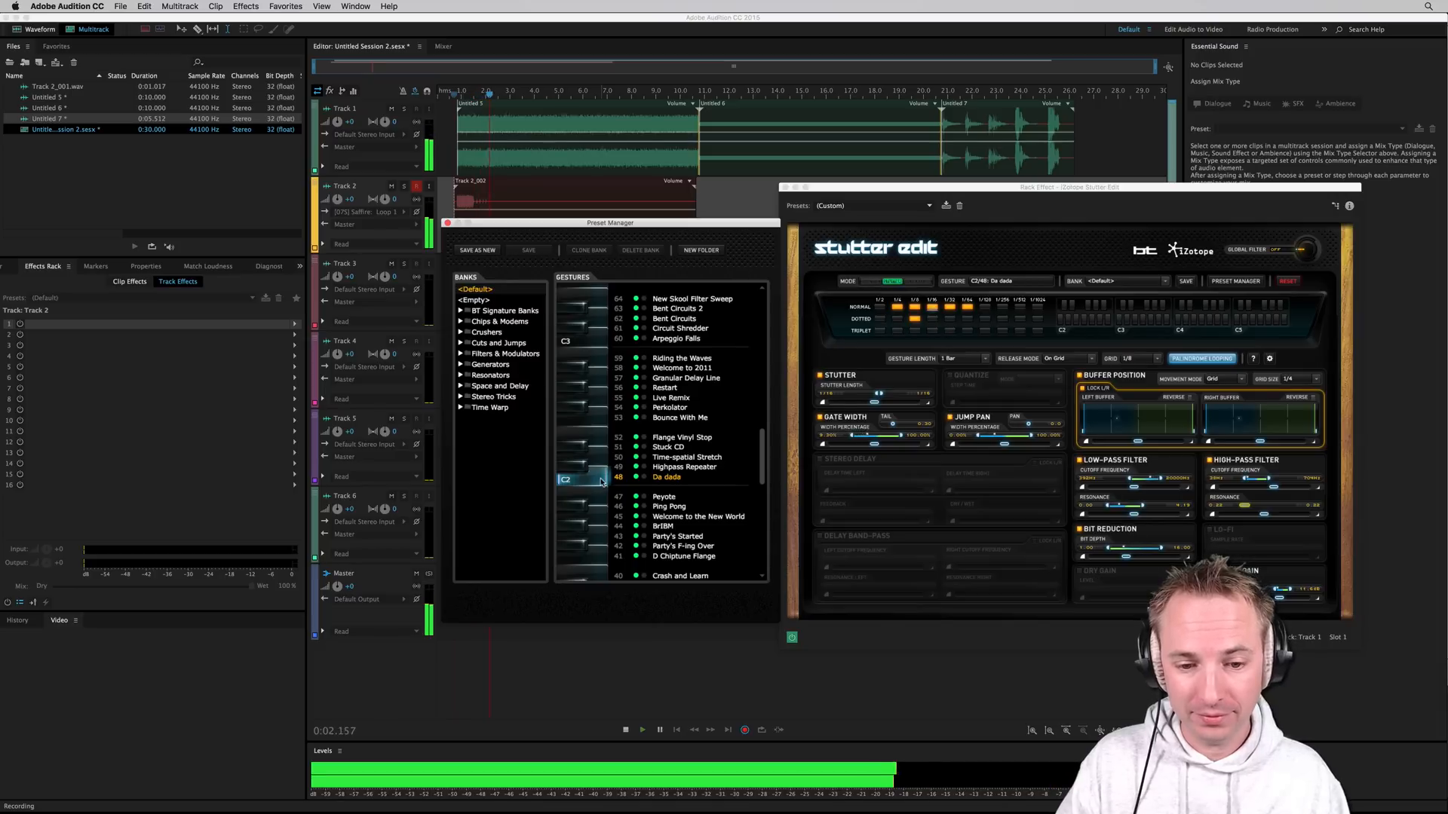
- Audition Flange Vinyl Stop, Granular Delay Line and Arpeggio Falls, settle on Da dada, then stop recording
{"action": "left_click", "coordinate": [688, 457]}
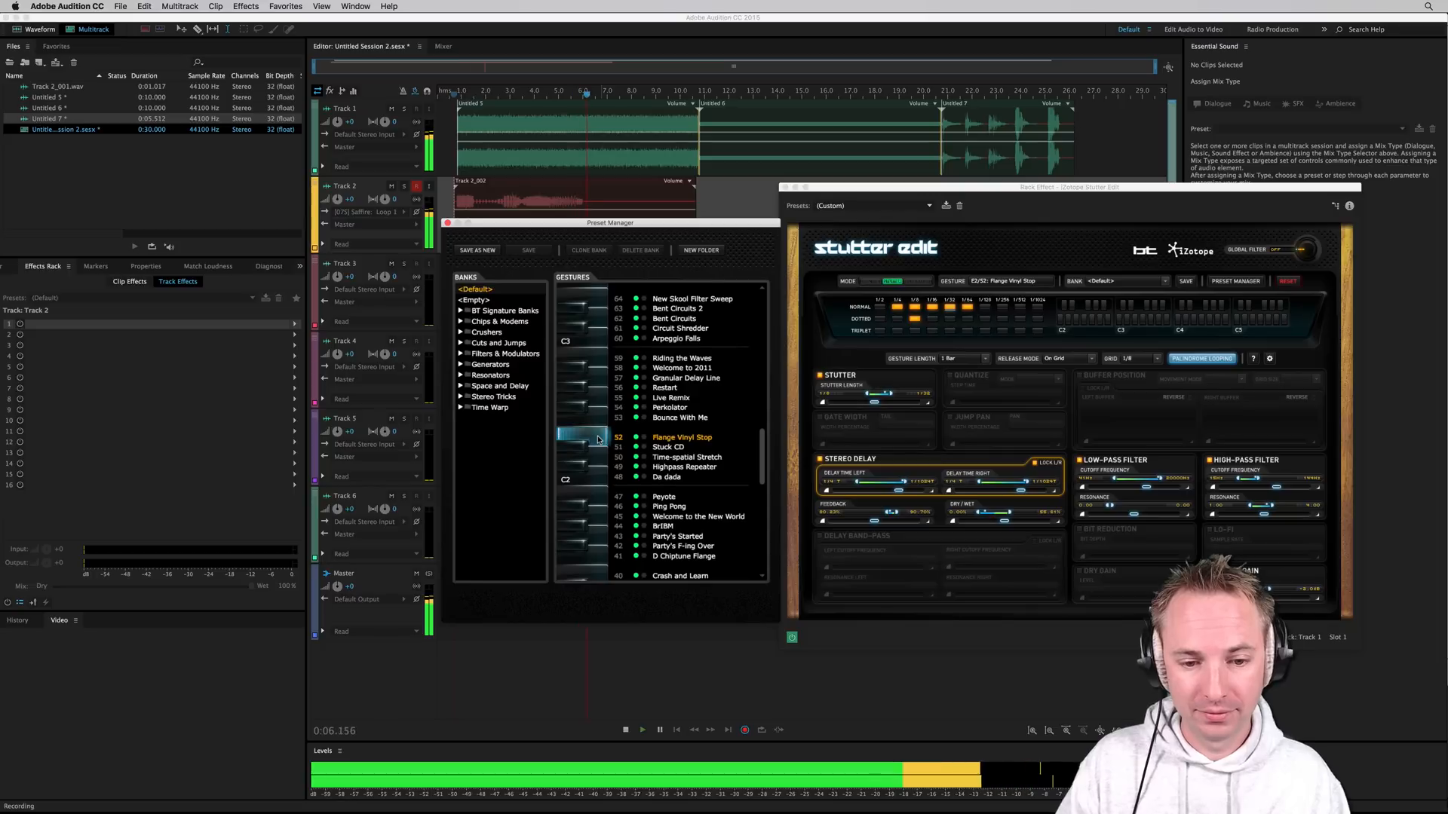
{"action": "left_click", "coordinate": [680, 417]}
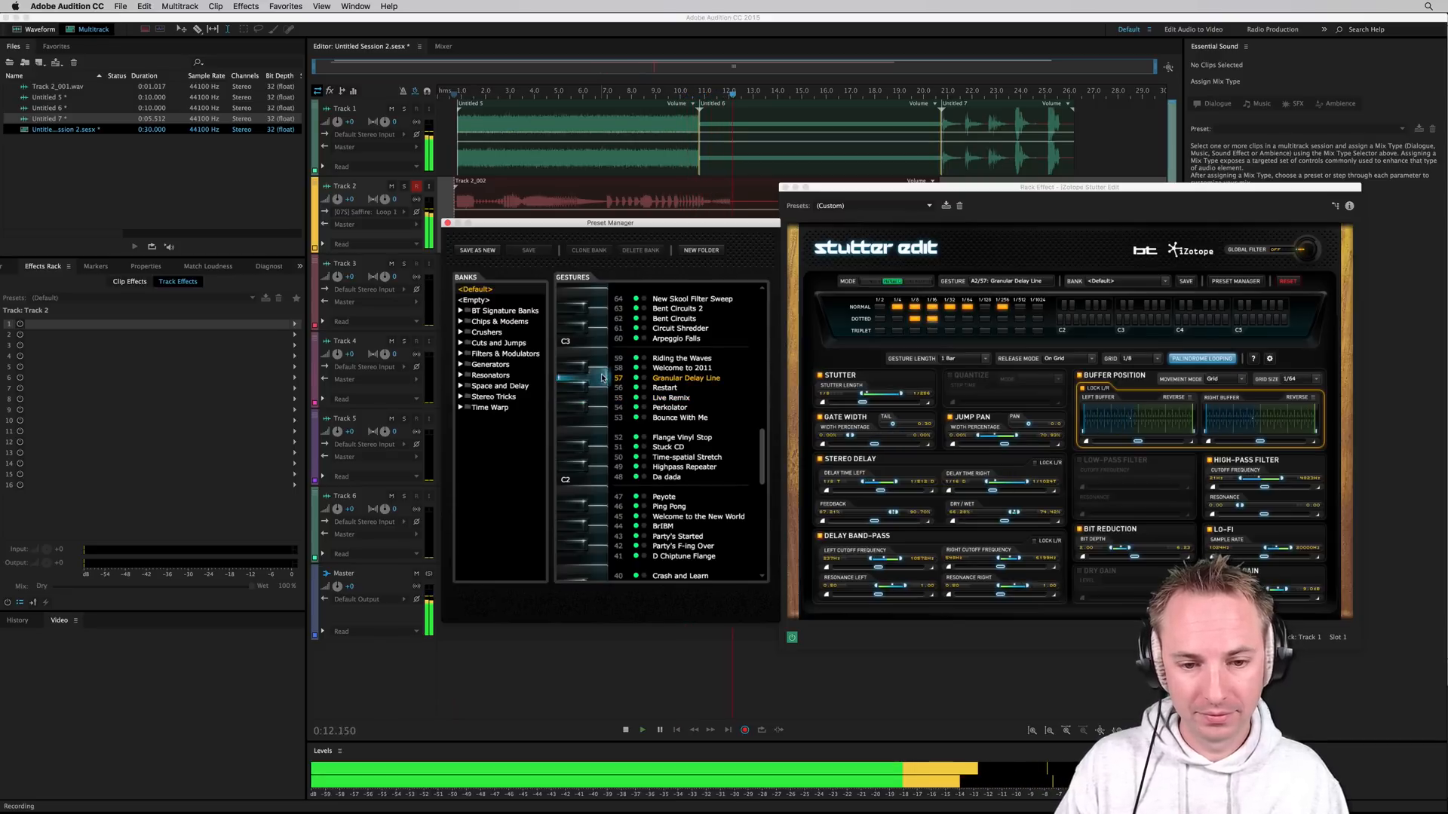
{"action": "left_click", "coordinate": [681, 359]}
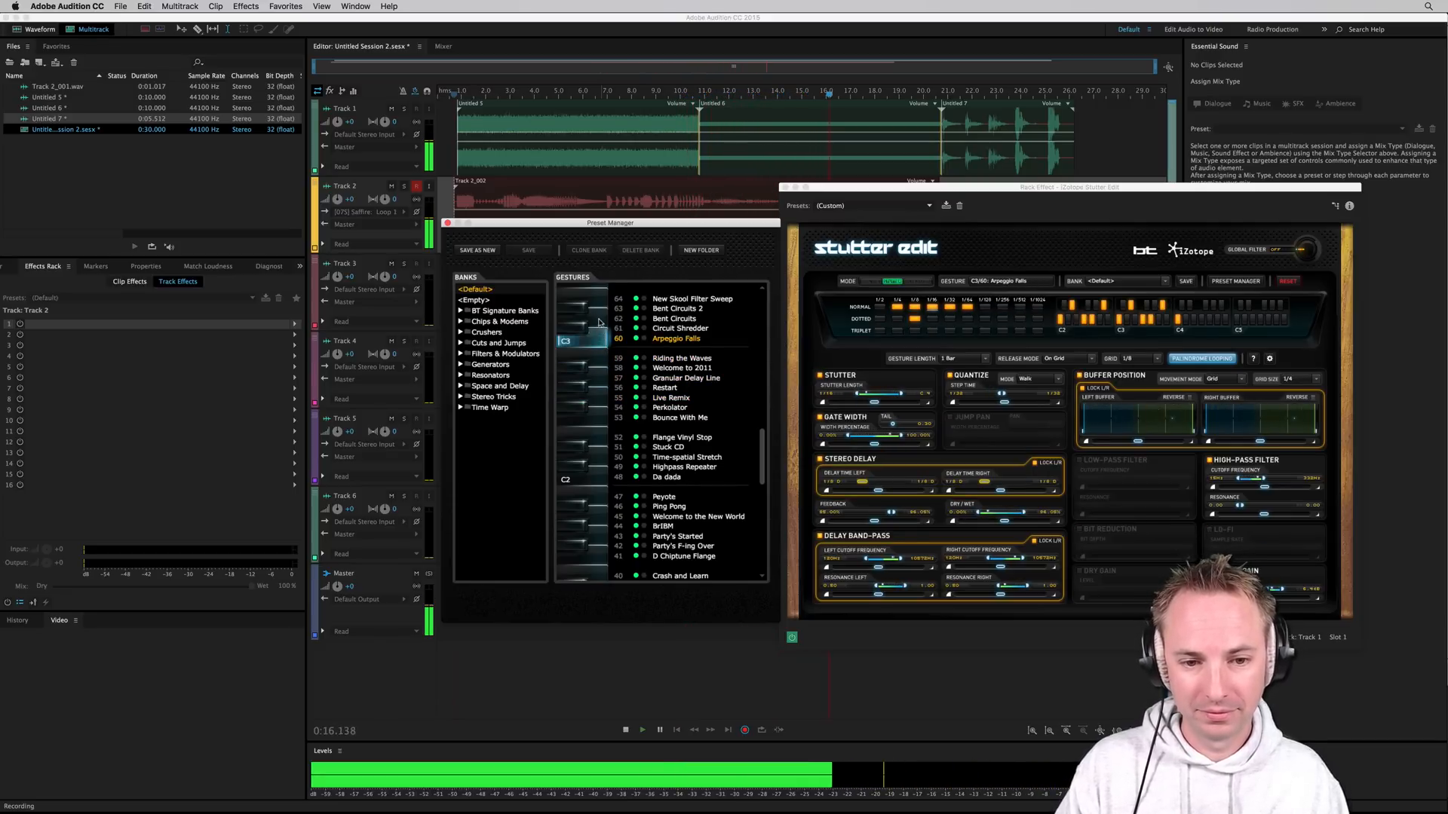
{"action": "left_click", "coordinate": [678, 308]}
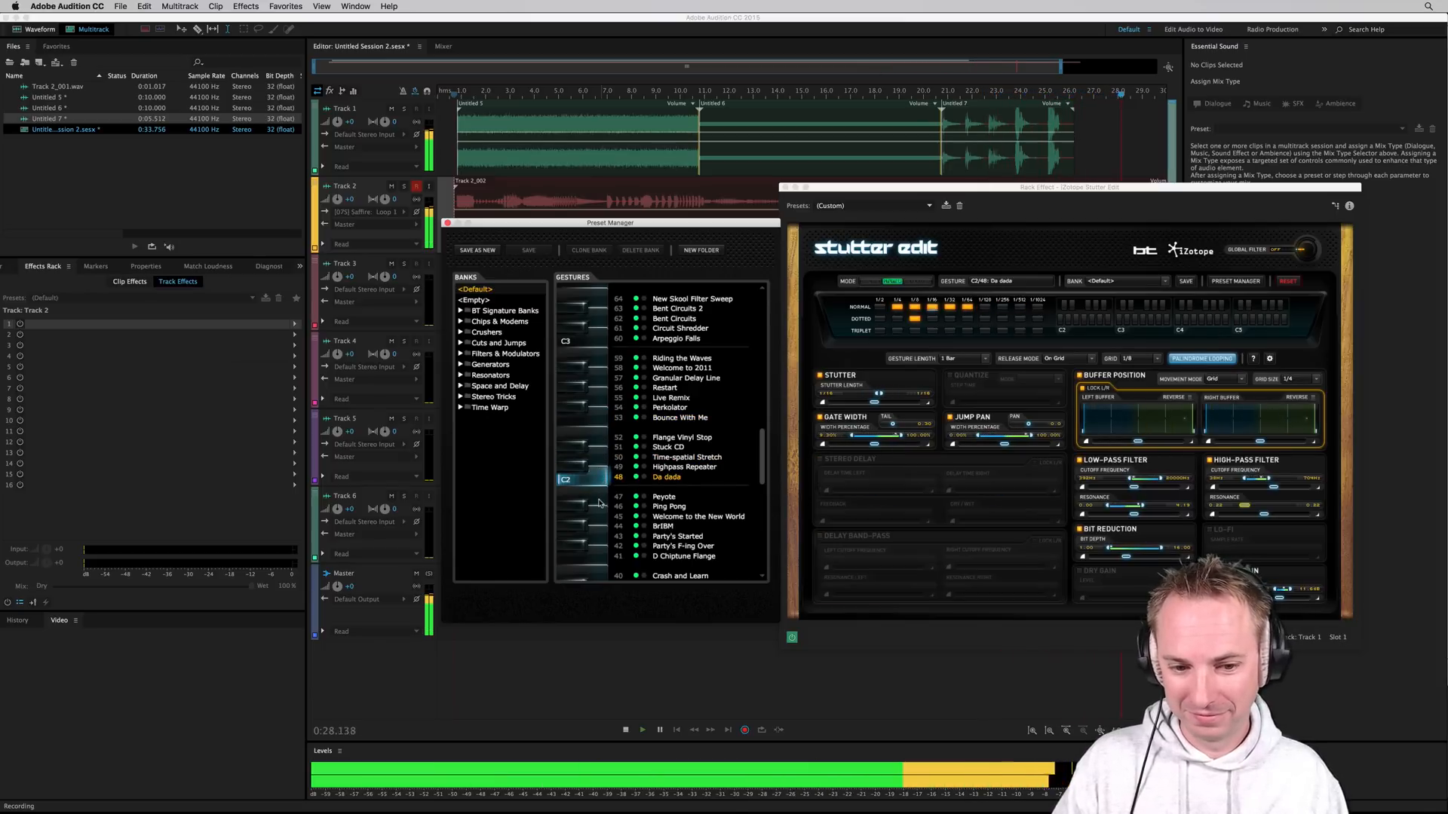
{"action": "left_click", "coordinate": [625, 730]}
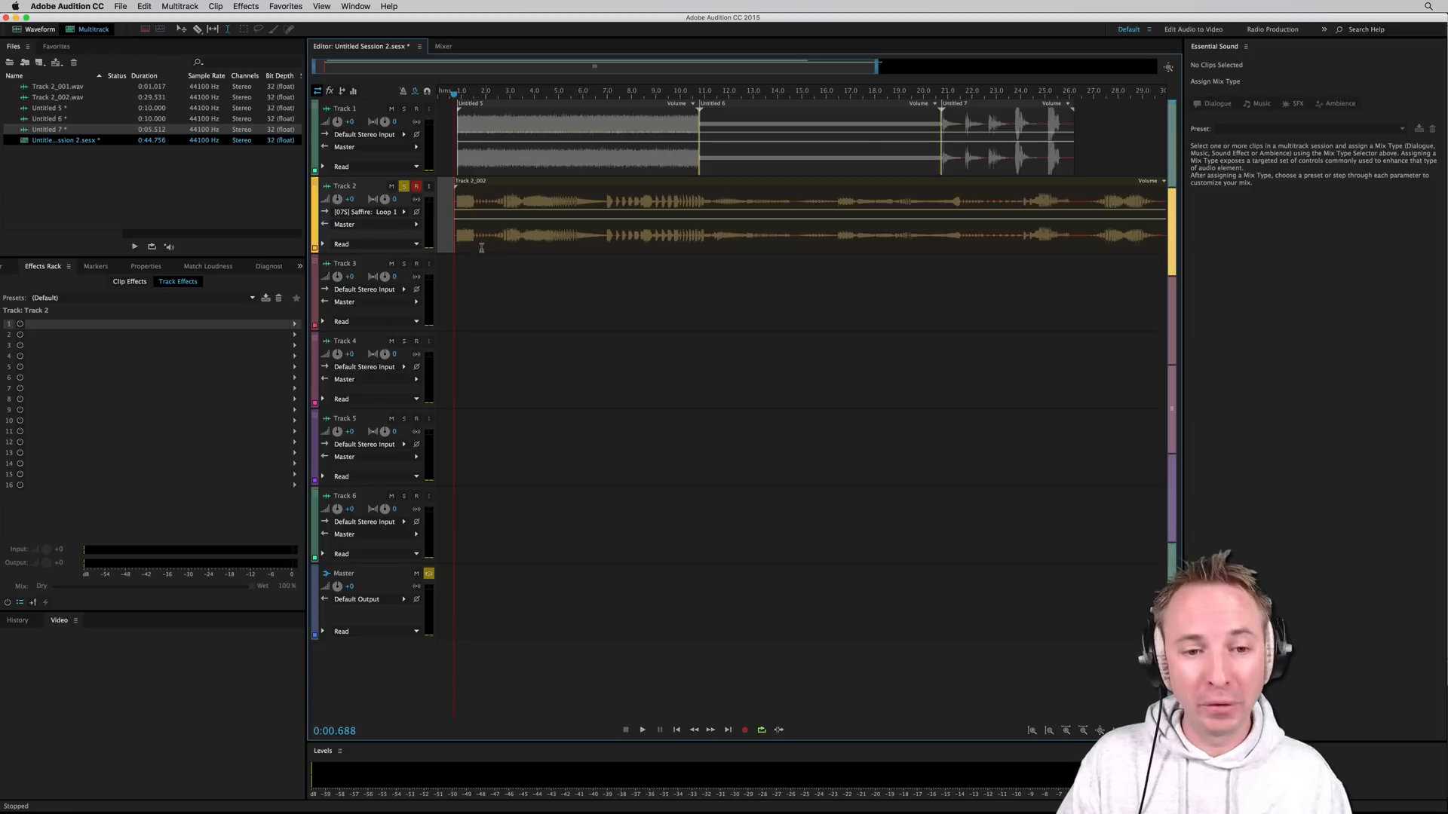
{"action": "mouse_move", "coordinate": [586, 242]}
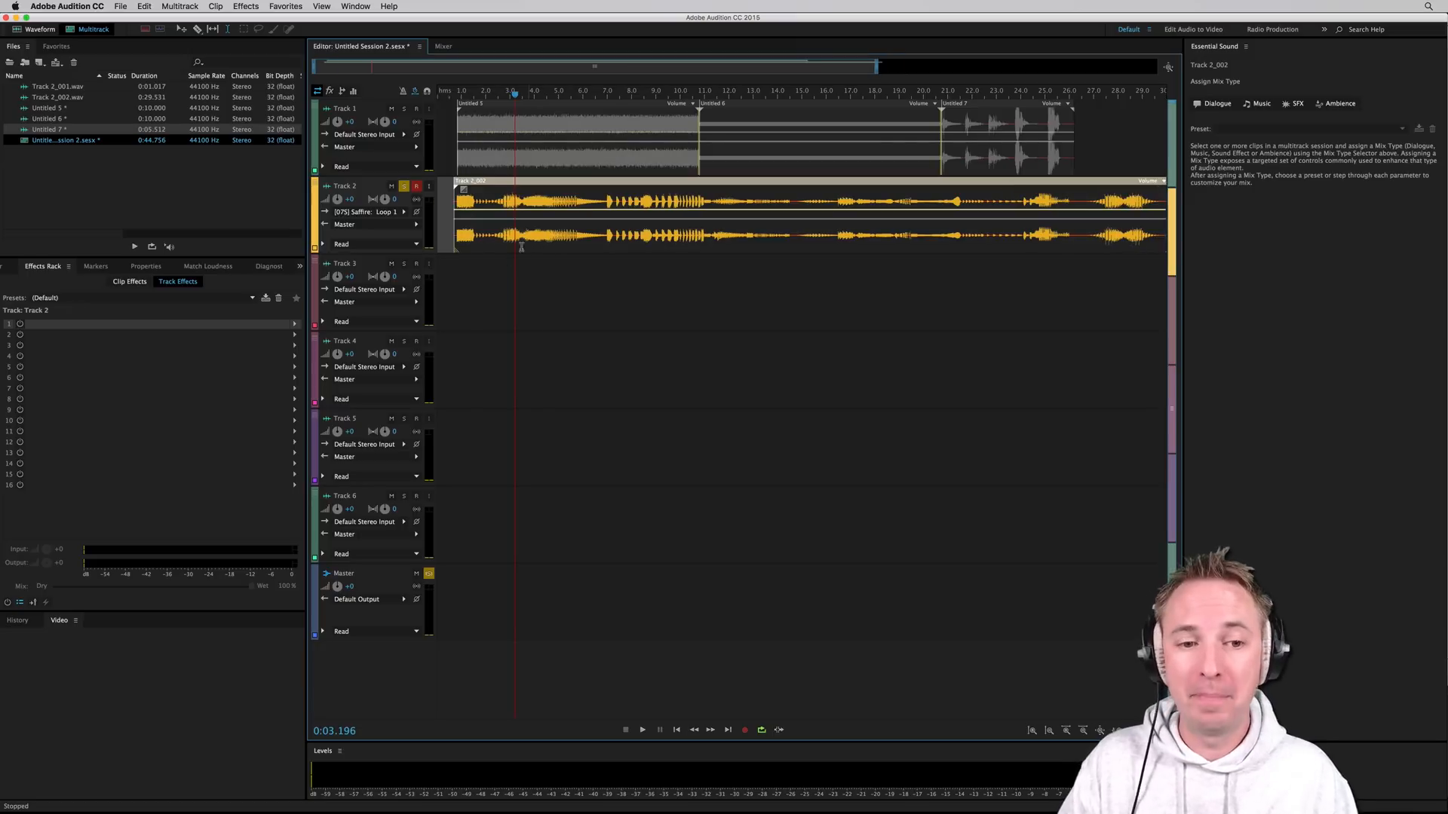
- Select and play back the processed noise clip on Track 2, moving the playhead to about 24 seconds
{"action": "left_click", "coordinate": [643, 730]}
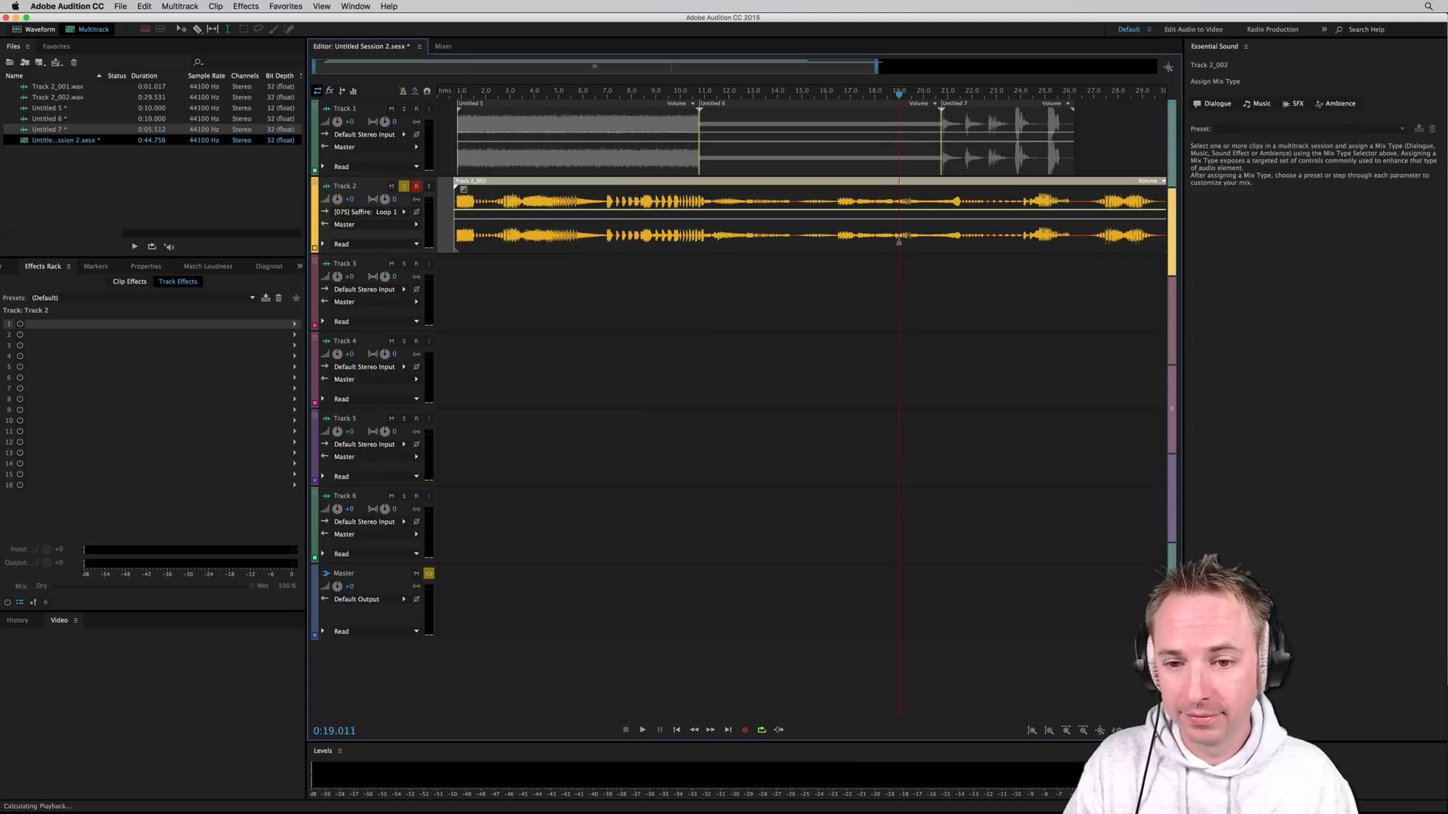
{"action": "left_click", "coordinate": [642, 730]}
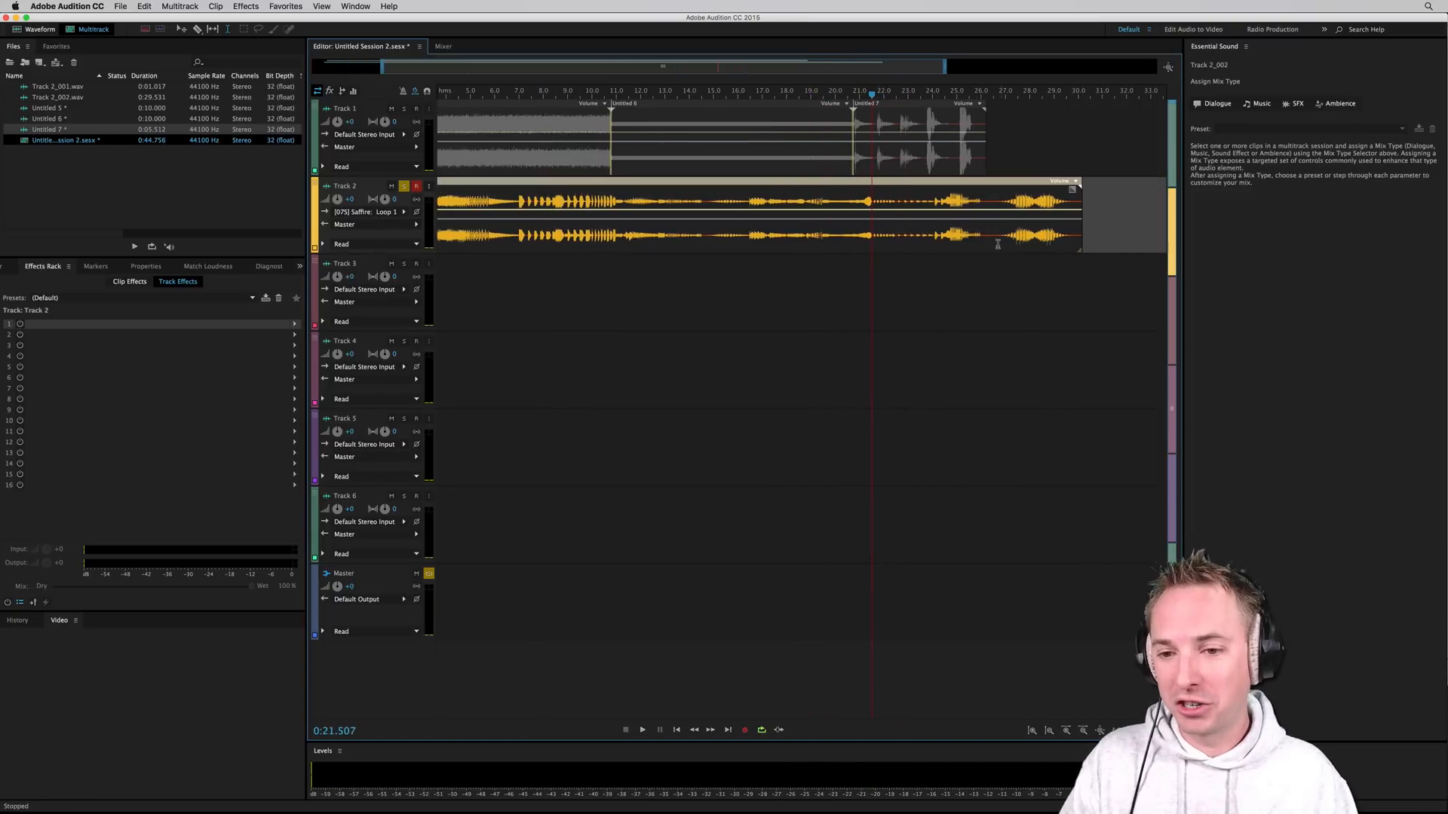
{"action": "left_click", "coordinate": [642, 730]}
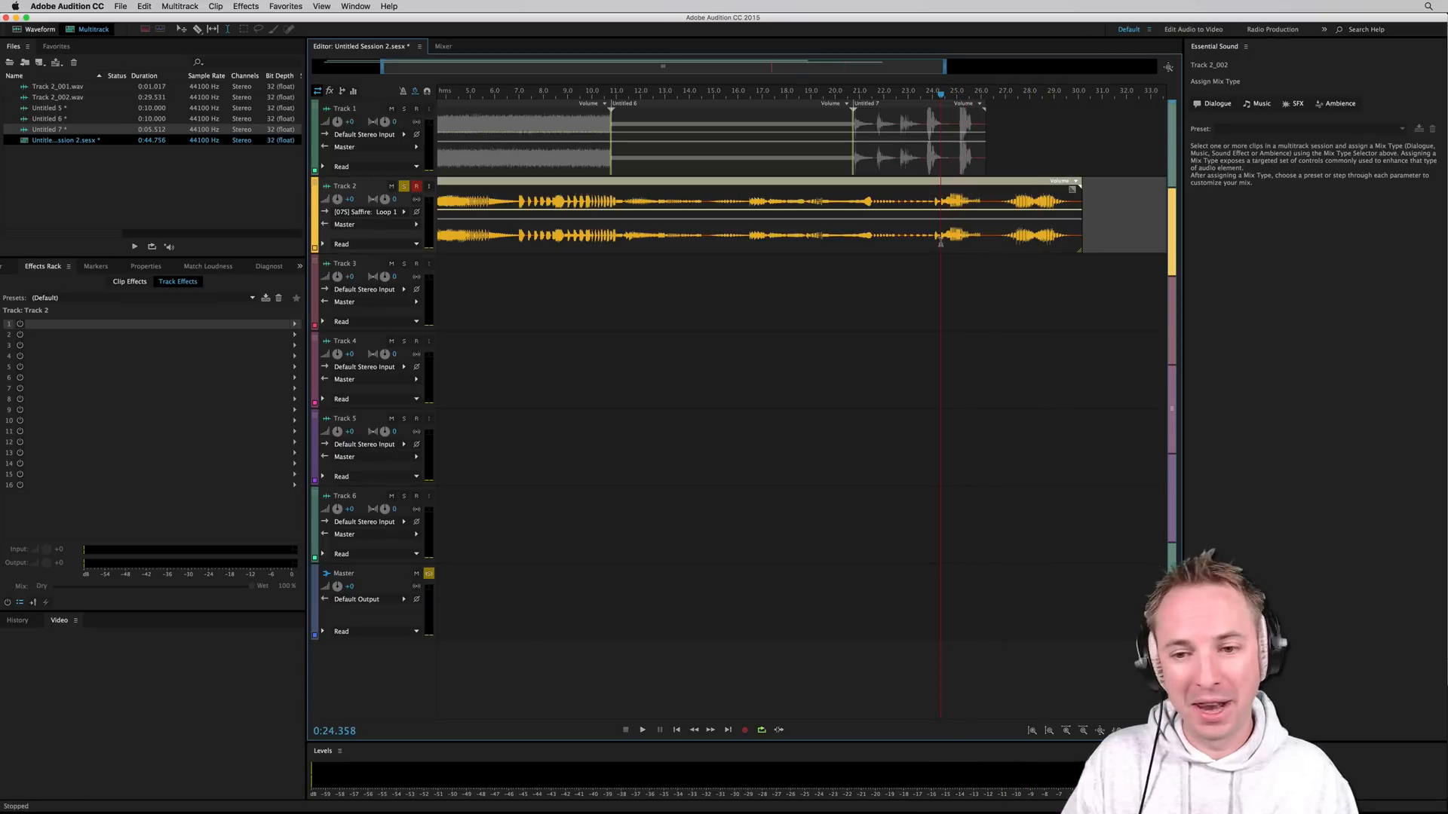
{"action": "left_click", "coordinate": [643, 730]}
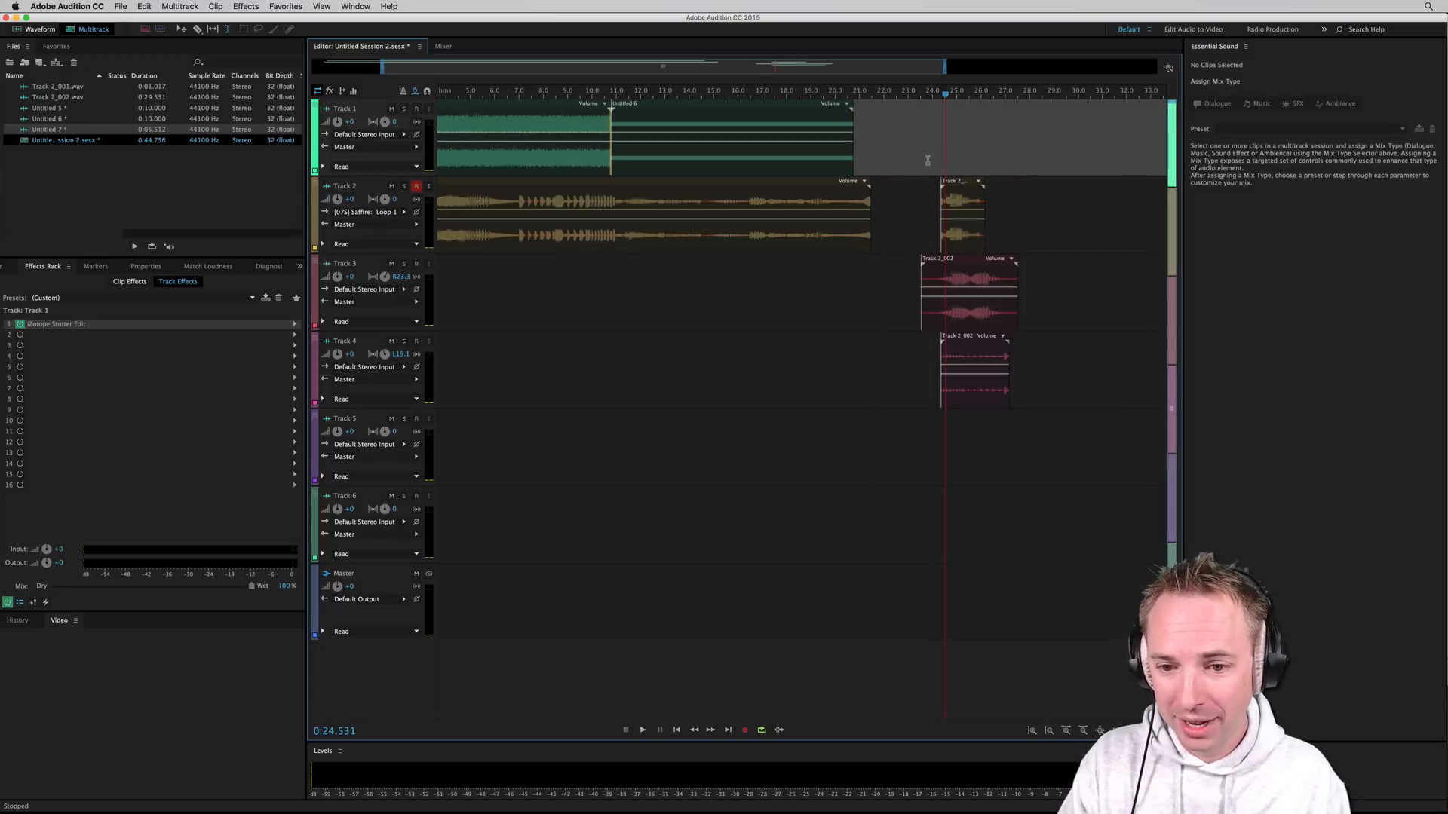
- Split Track 2's long take, leaving a short piece near 24 seconds
{"action": "left_click", "coordinate": [643, 730]}
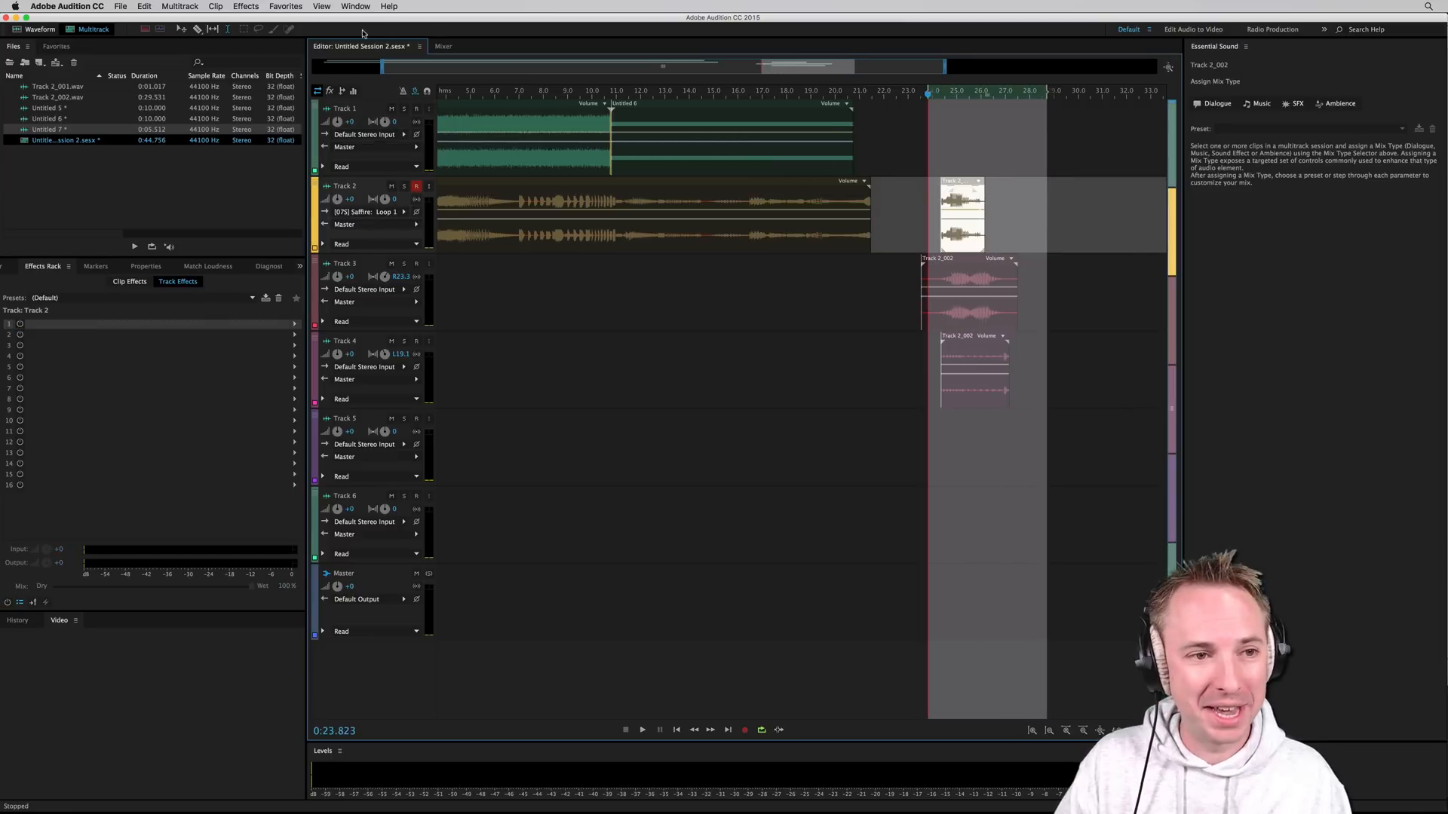
- Mix the selected time range down to a new file via Multitrack > Mixdown Session
{"action": "left_click", "coordinate": [245, 6]}
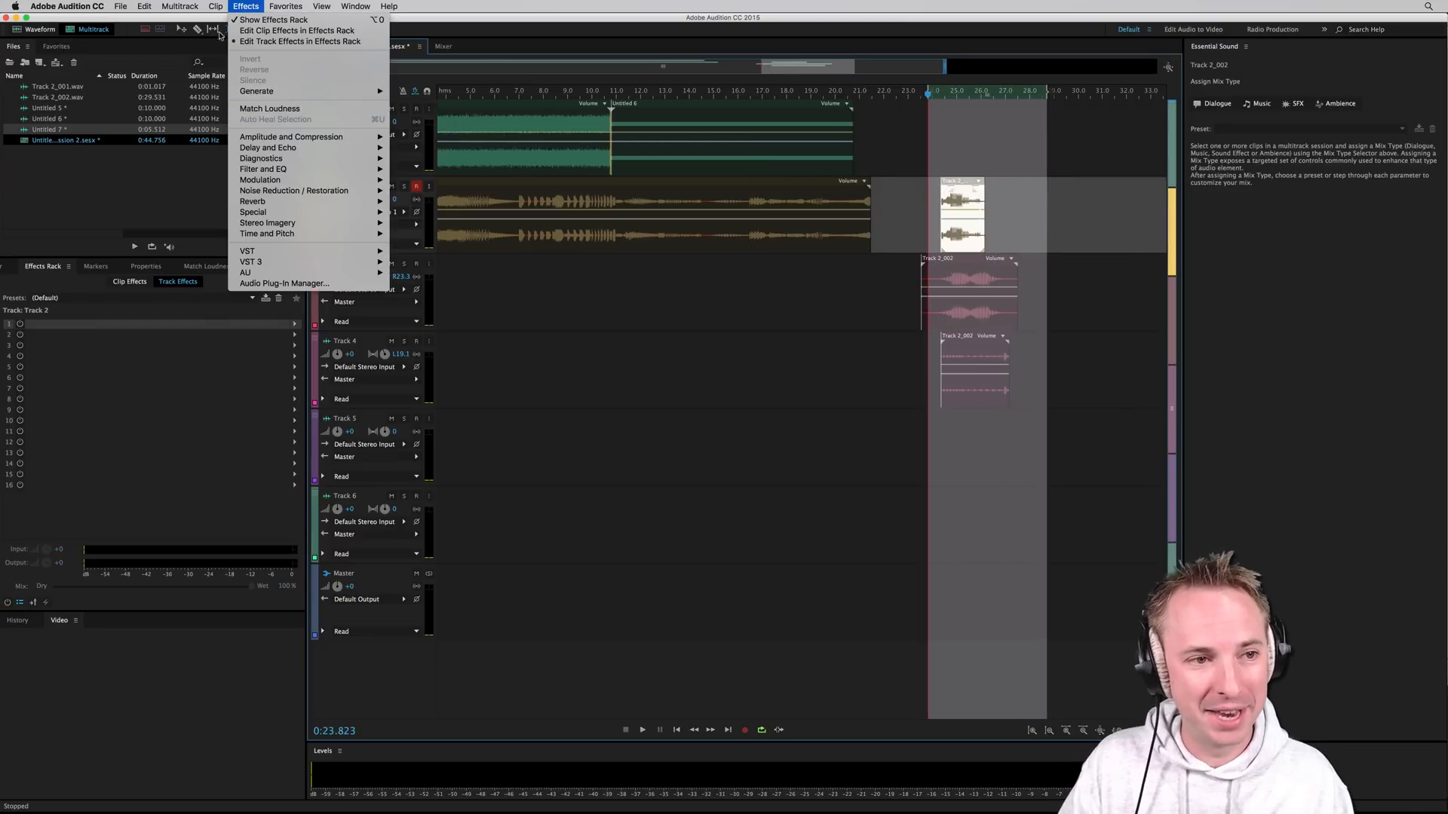
{"action": "left_click", "coordinate": [179, 6]}
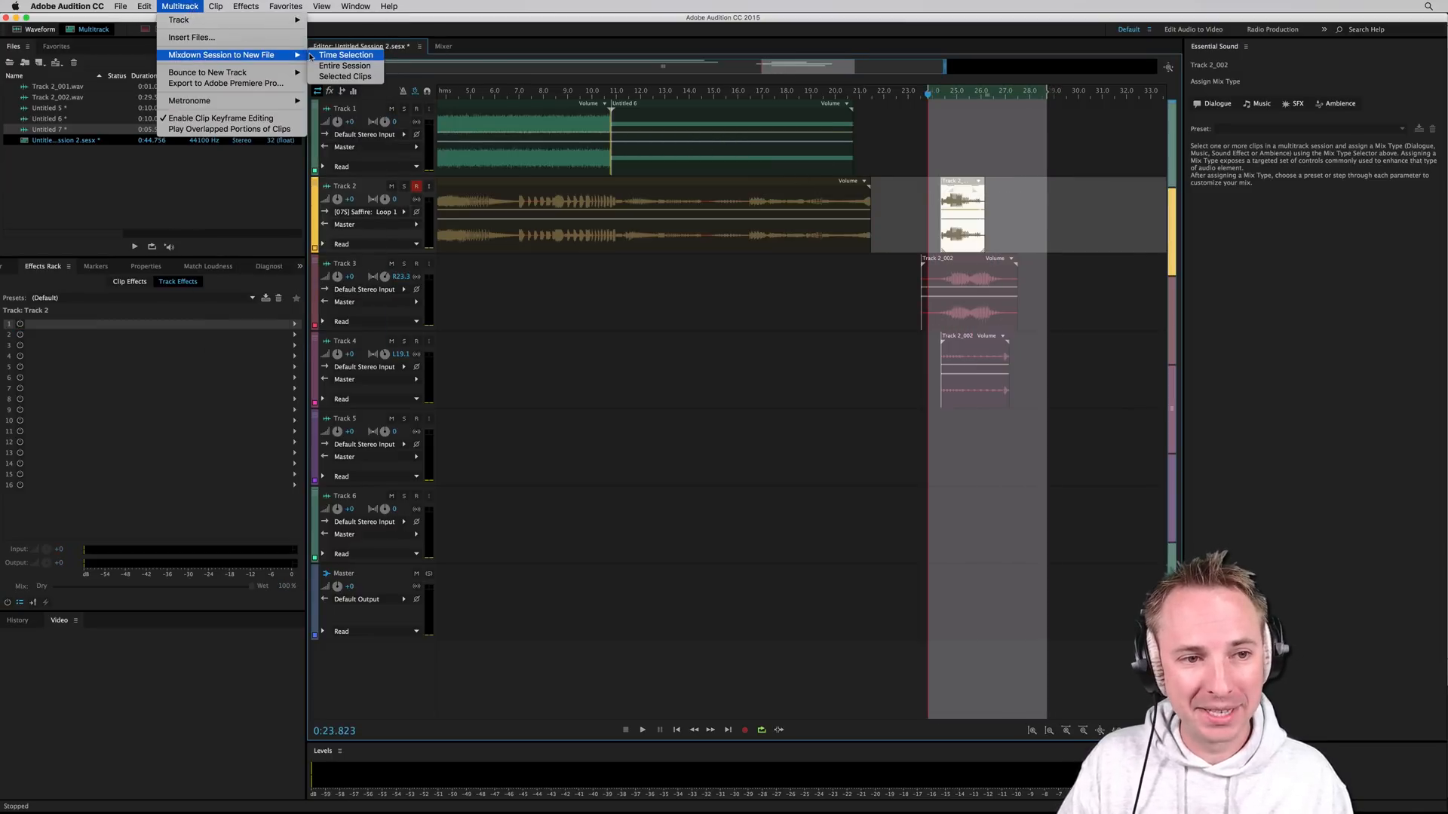
{"action": "left_click", "coordinate": [344, 65]}
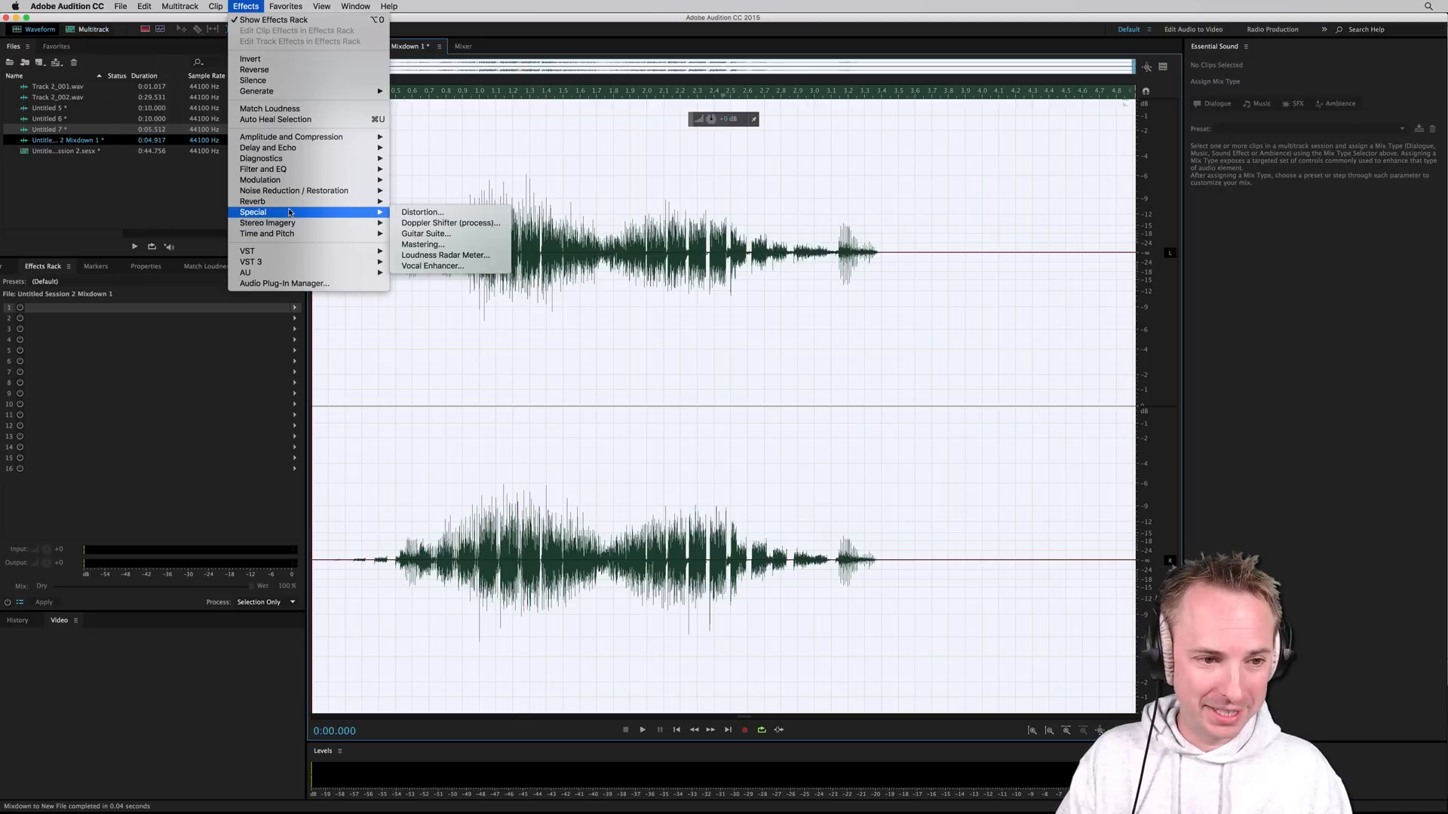
- Apply the Mastering effect's Subtle Clarity preset to the mixdown and play it back
{"action": "left_click", "coordinate": [422, 245]}
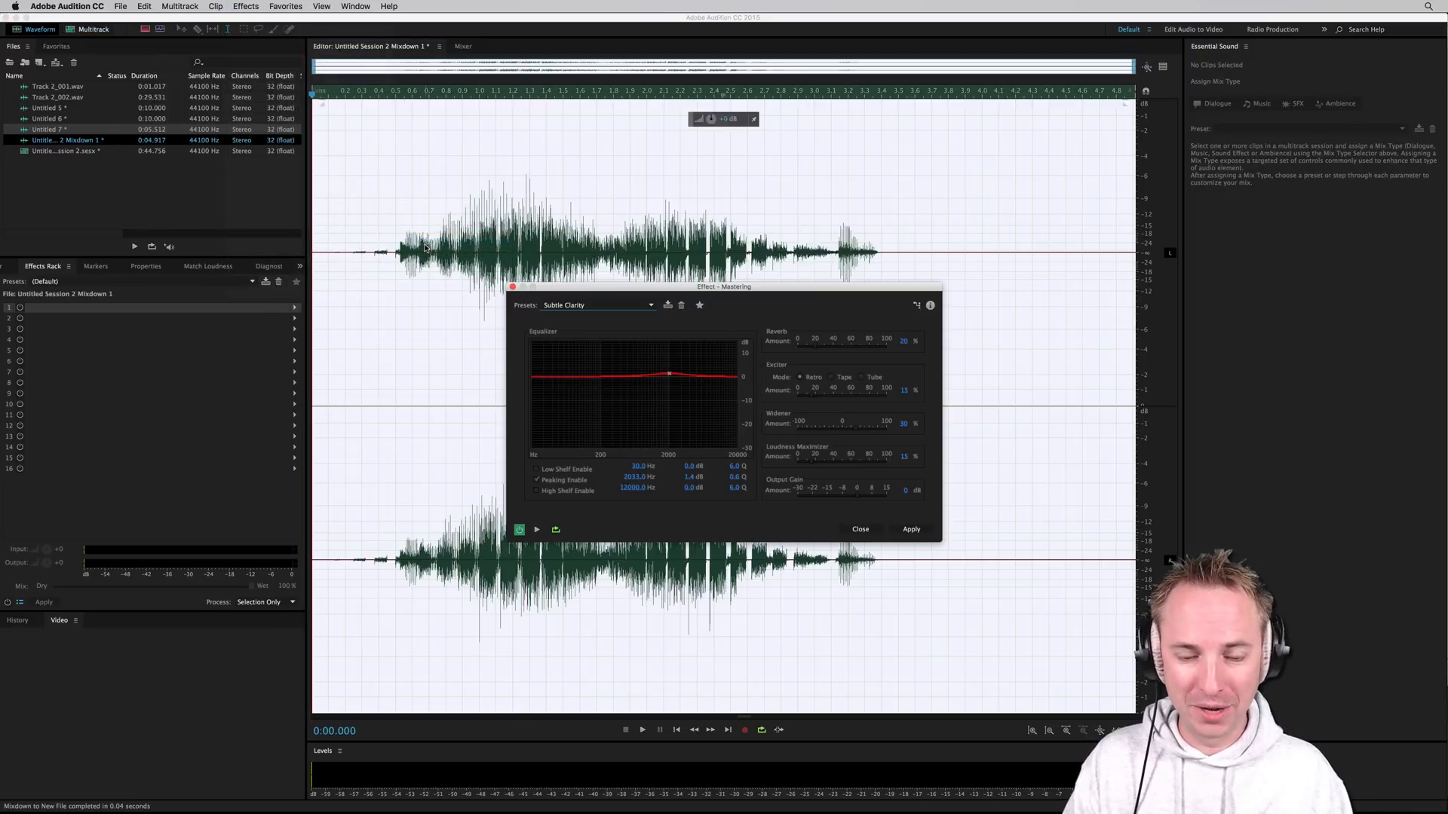
{"action": "left_click", "coordinate": [911, 529]}
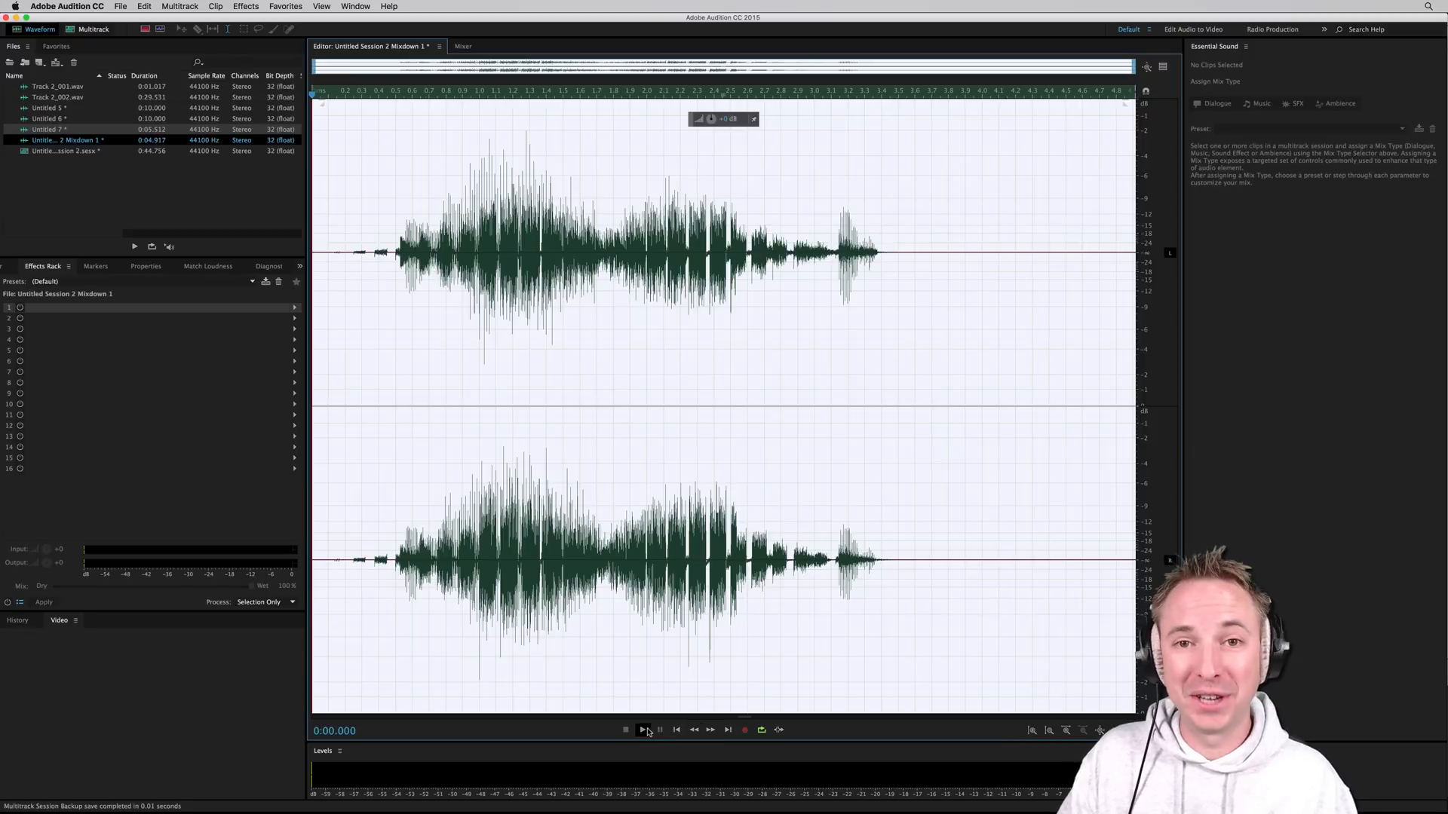
{"action": "left_click", "coordinate": [642, 730]}
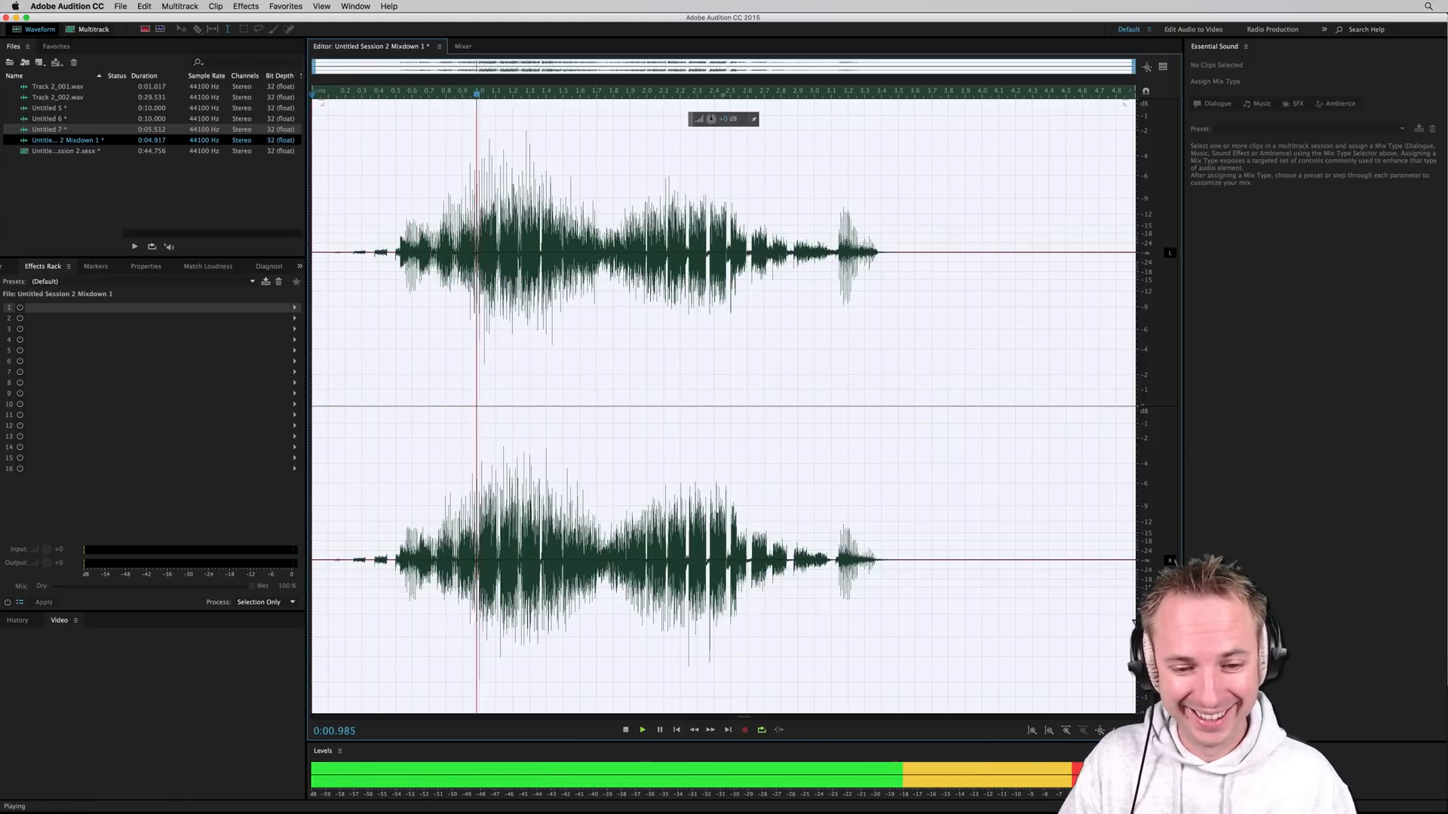